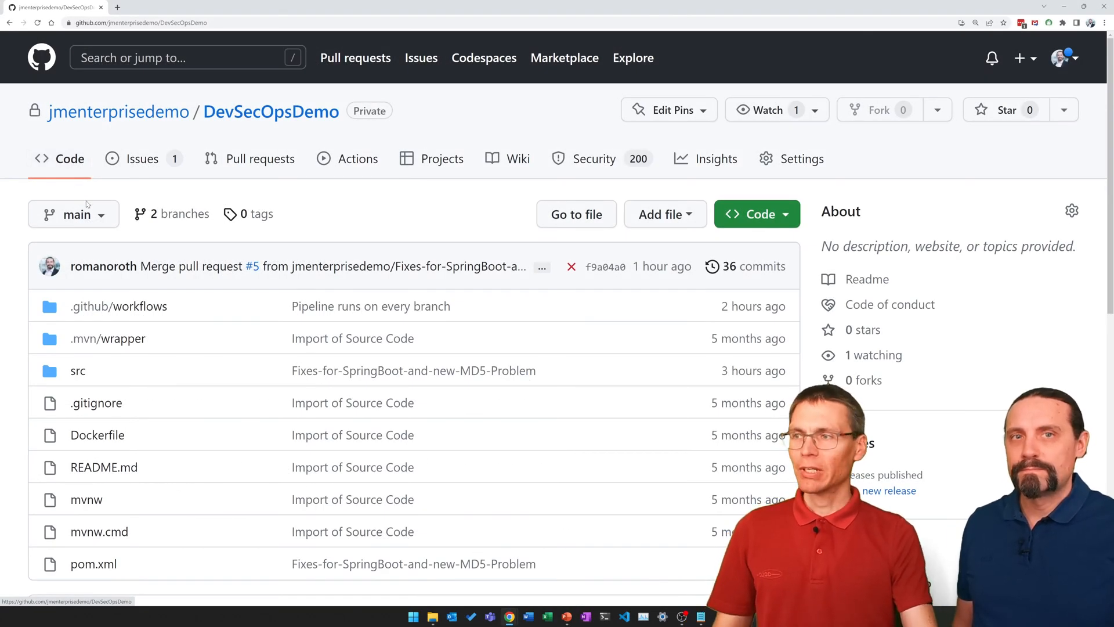
mouse_move(585, 160)
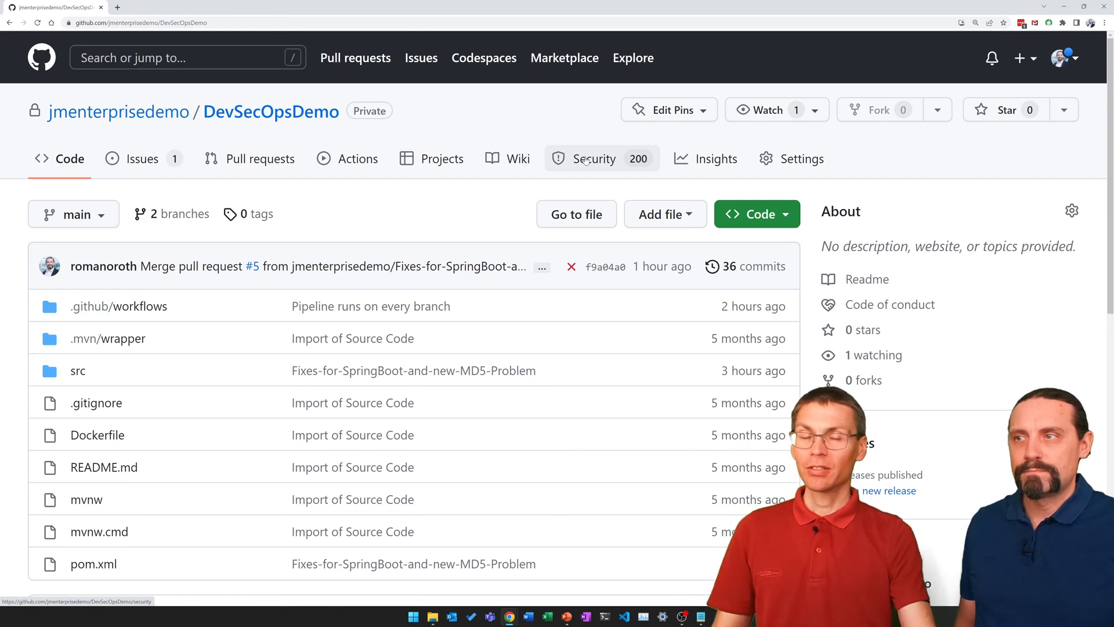
Switch from the repository view to the DevSecOpsDemo Security overview.
click(594, 158)
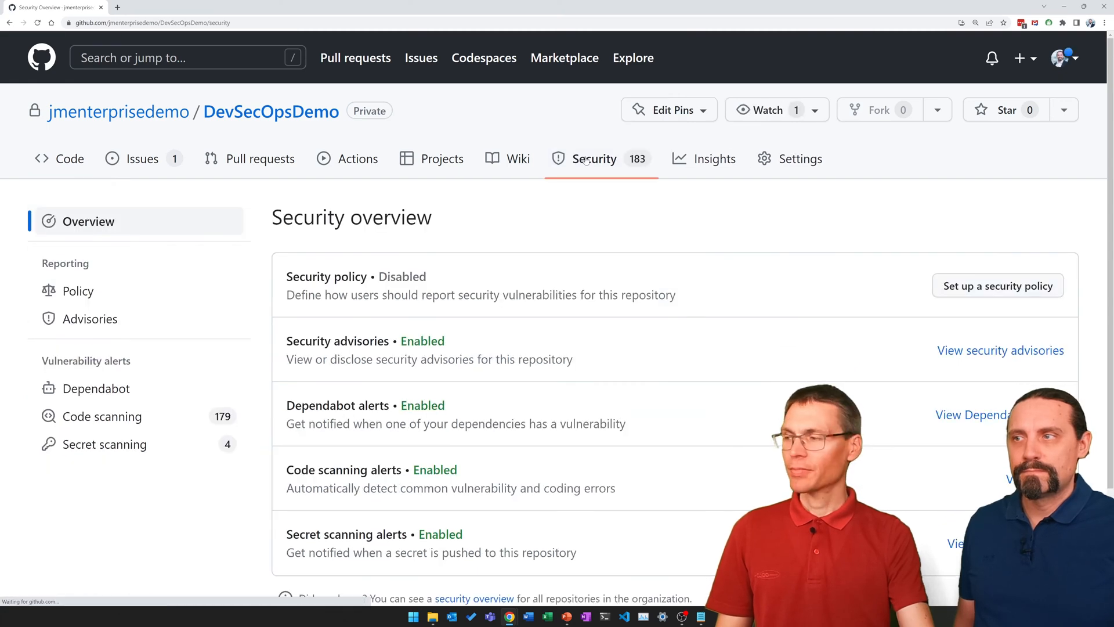
mouse_move(132, 427)
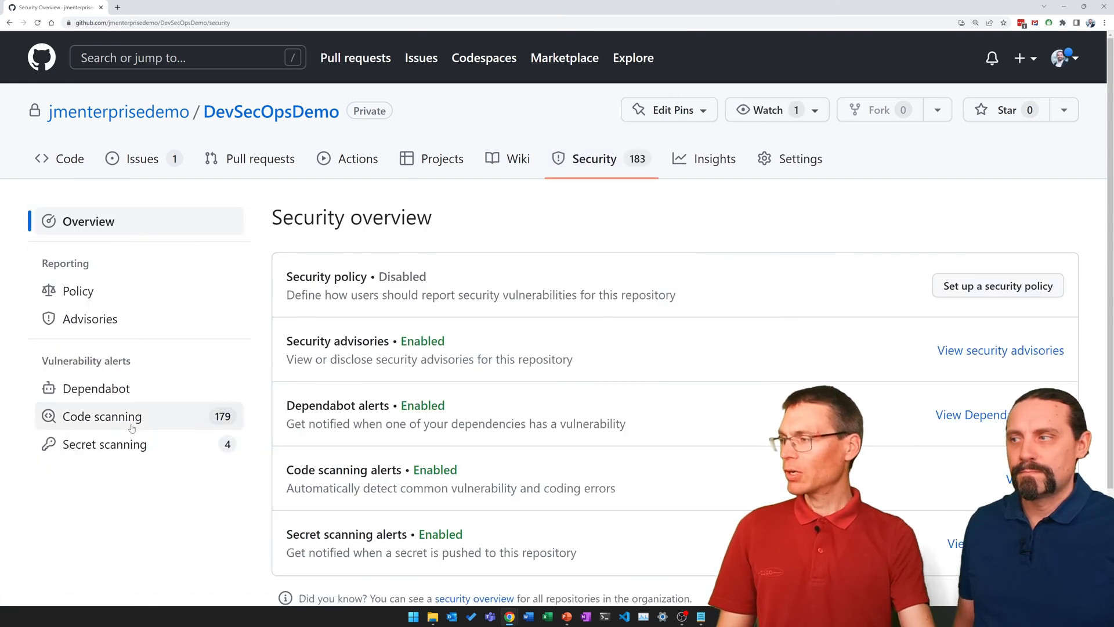
mouse_move(107, 419)
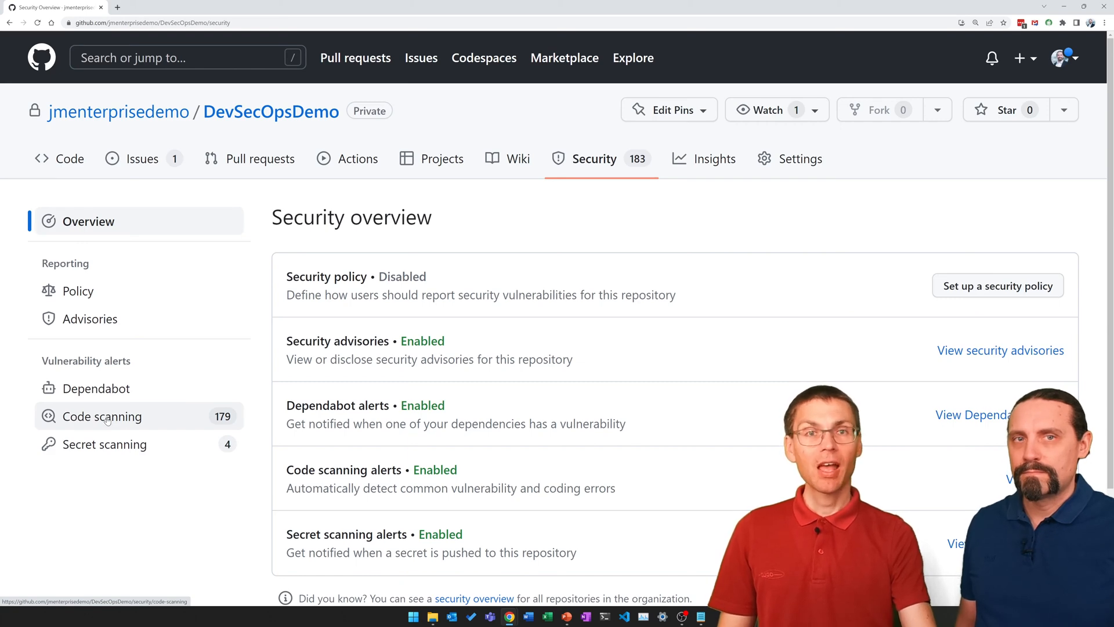
mouse_move(118, 449)
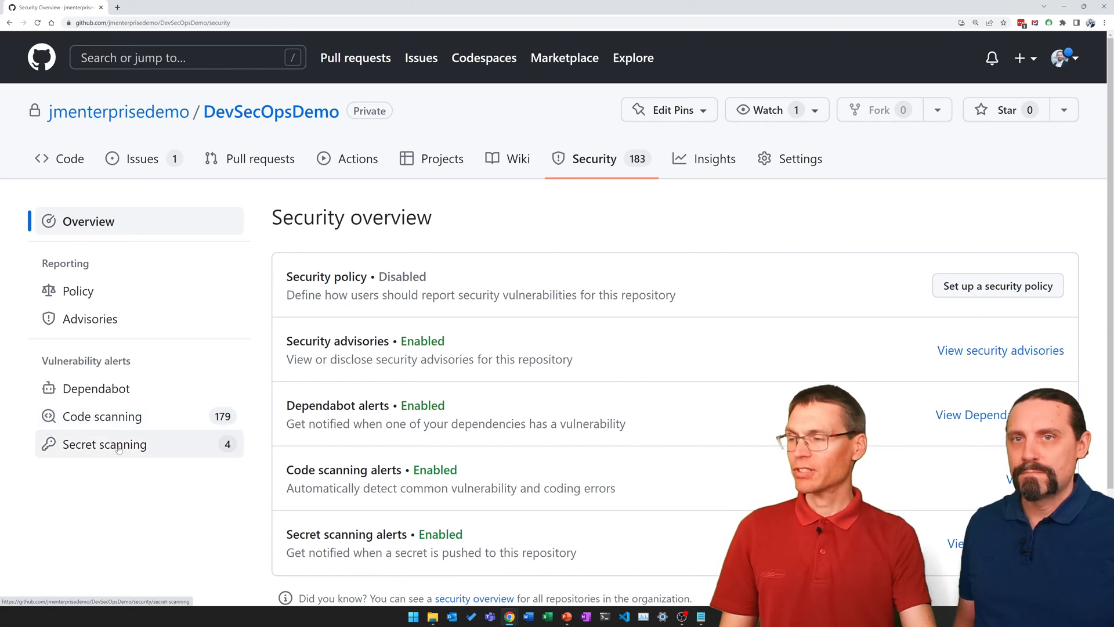
Show the four open secret scanning alerts, including the Azure Storage access key.
click(116, 445)
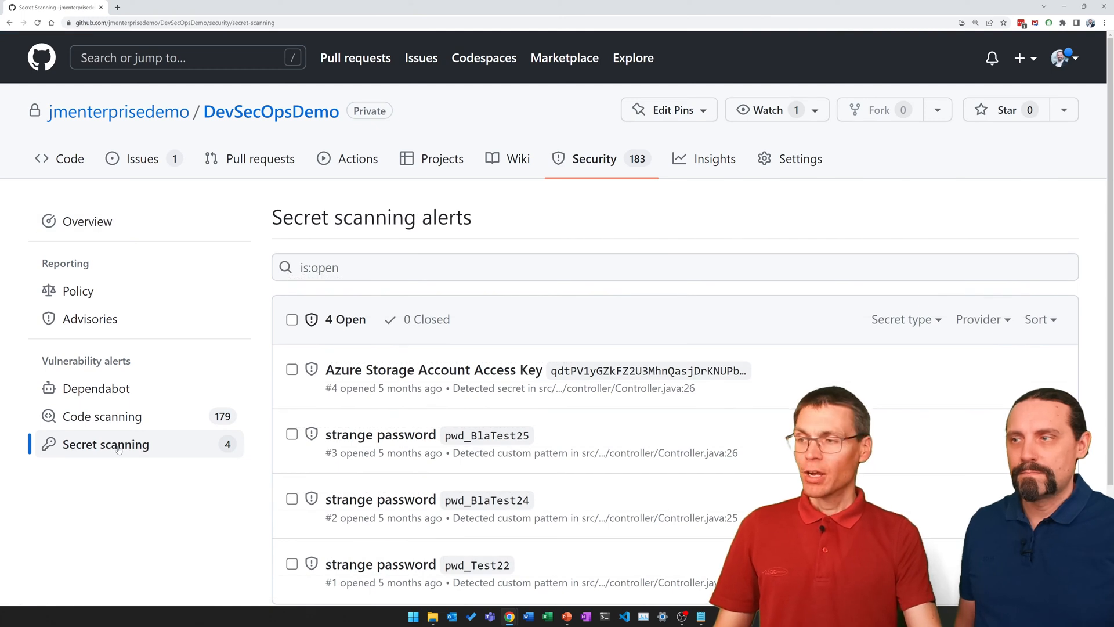
mouse_move(408, 367)
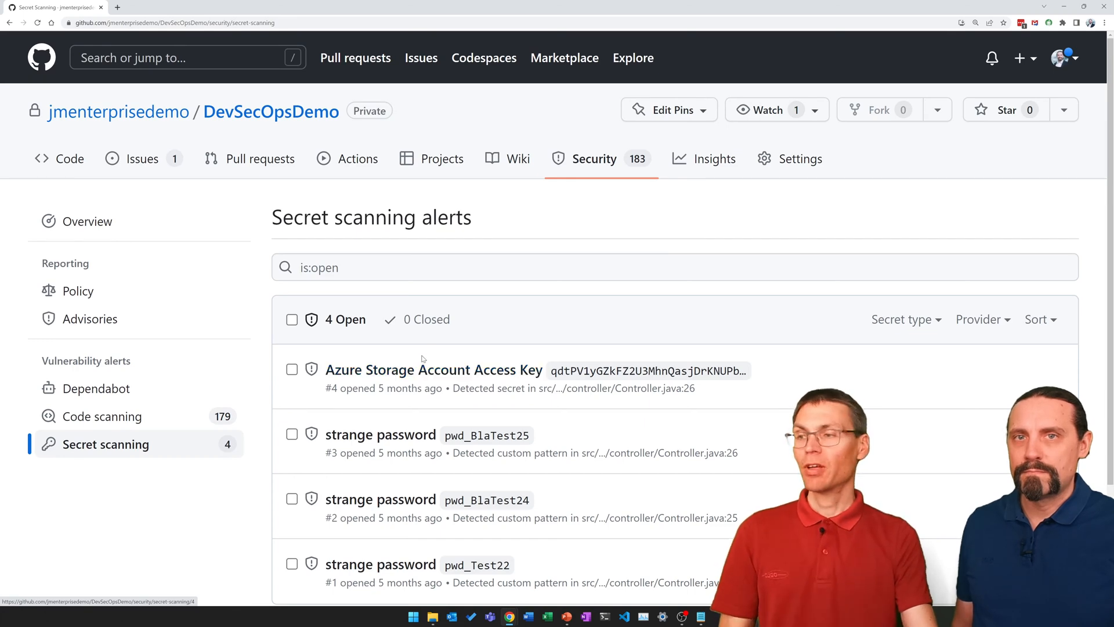
scroll(down, 3)
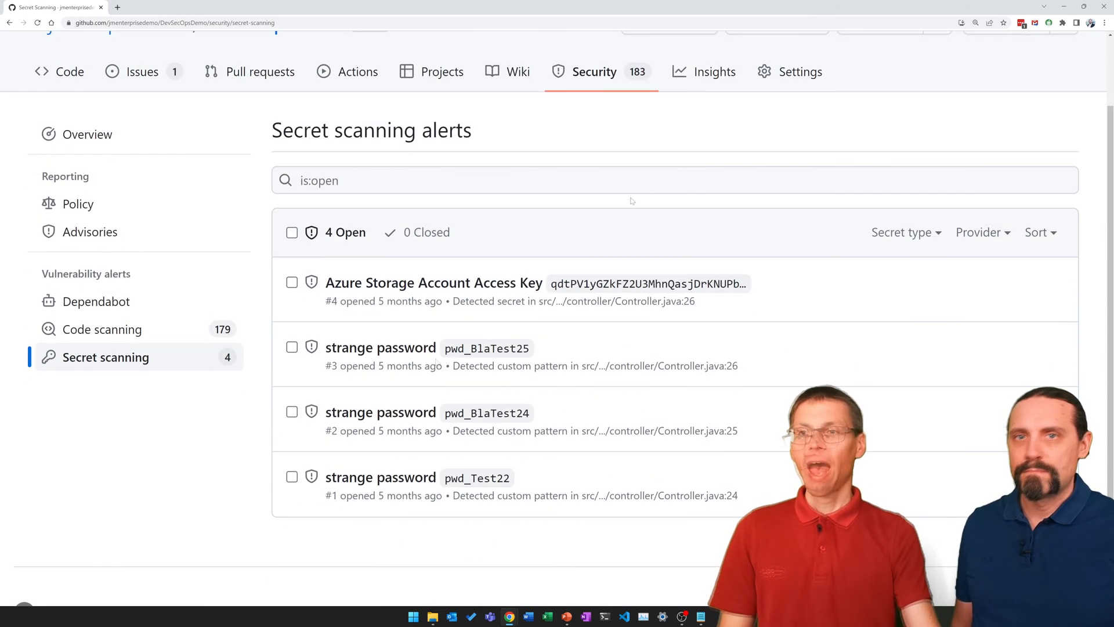
click(902, 232)
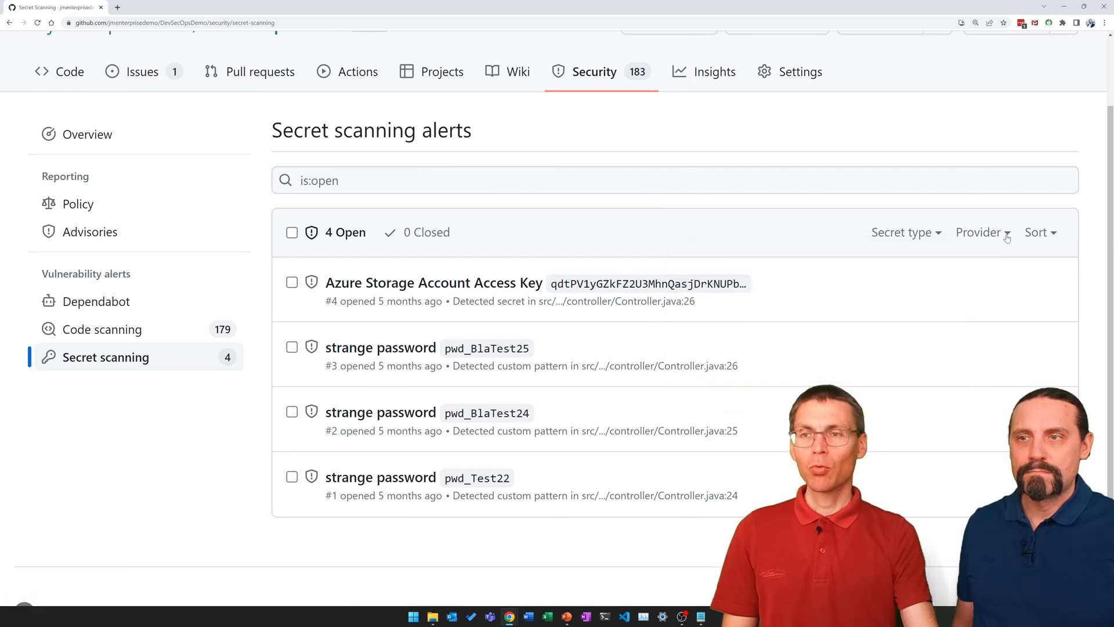
click(982, 232)
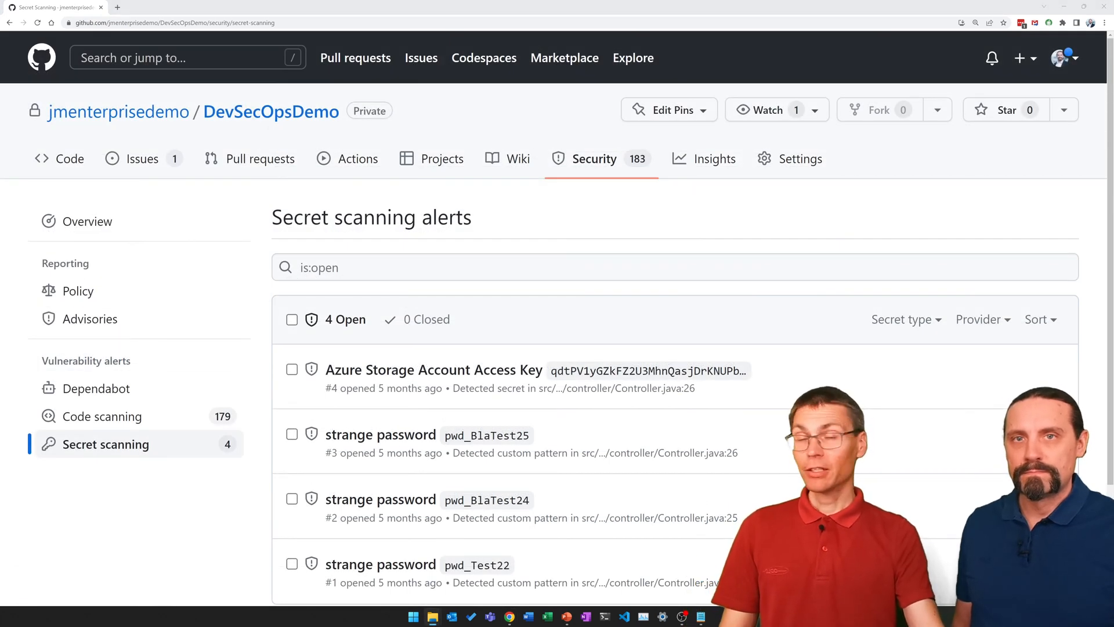
mouse_move(204, 429)
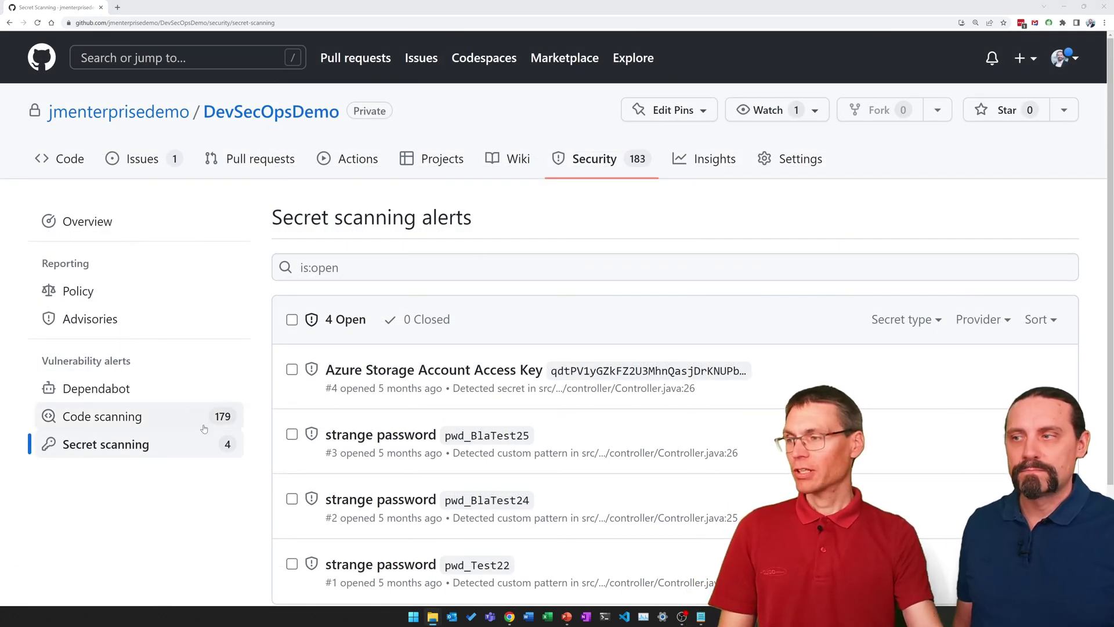
click(435, 370)
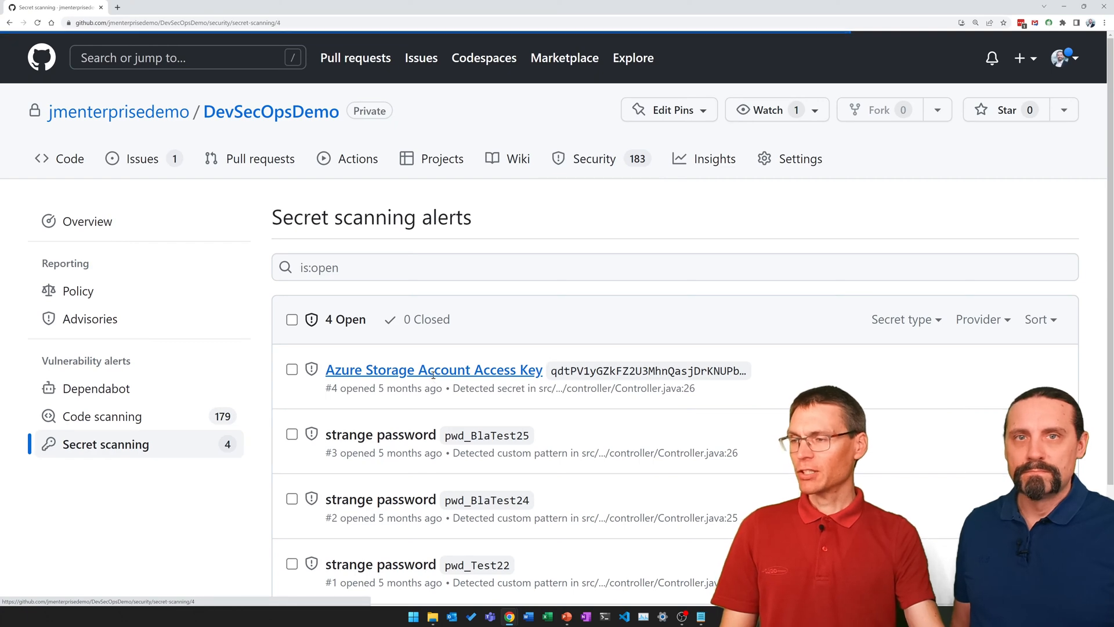
click(434, 370)
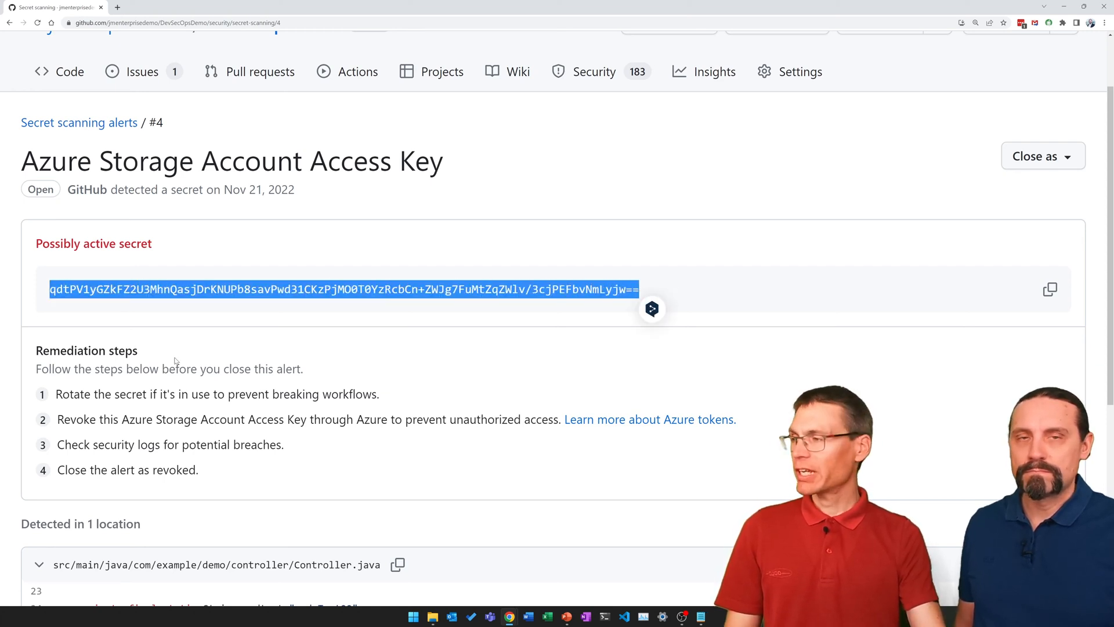
scroll(down, 3)
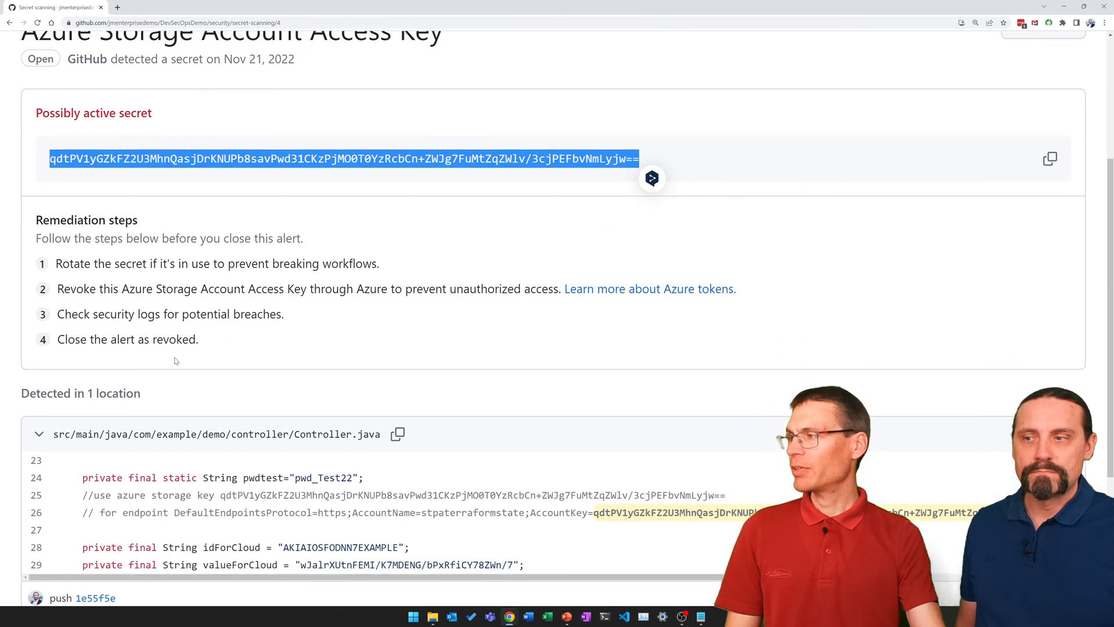
scroll(down, 3)
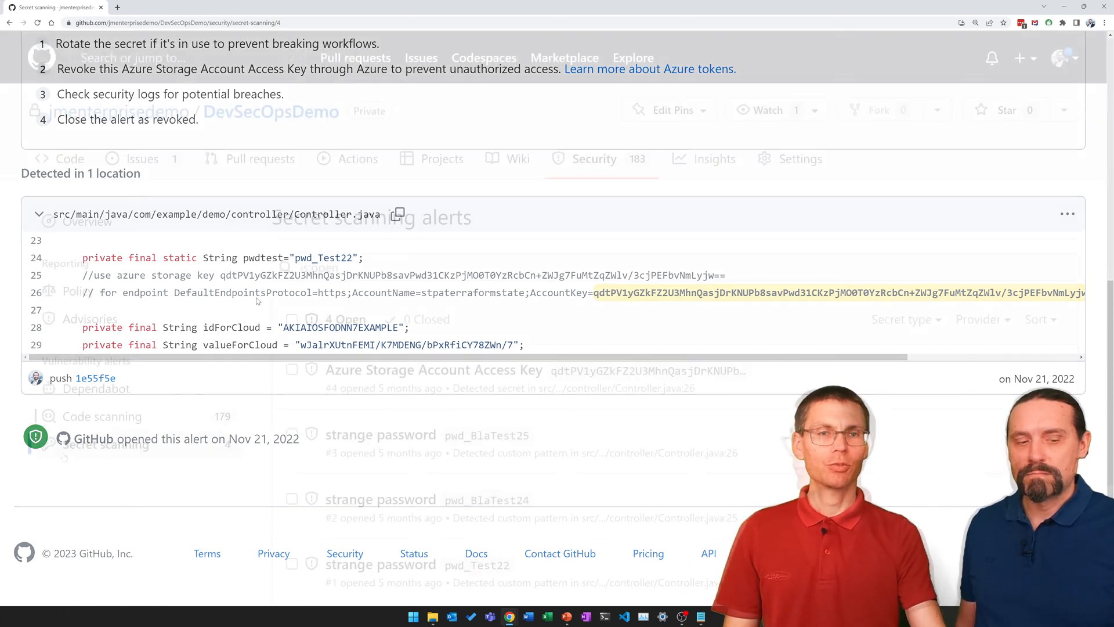
click(104, 443)
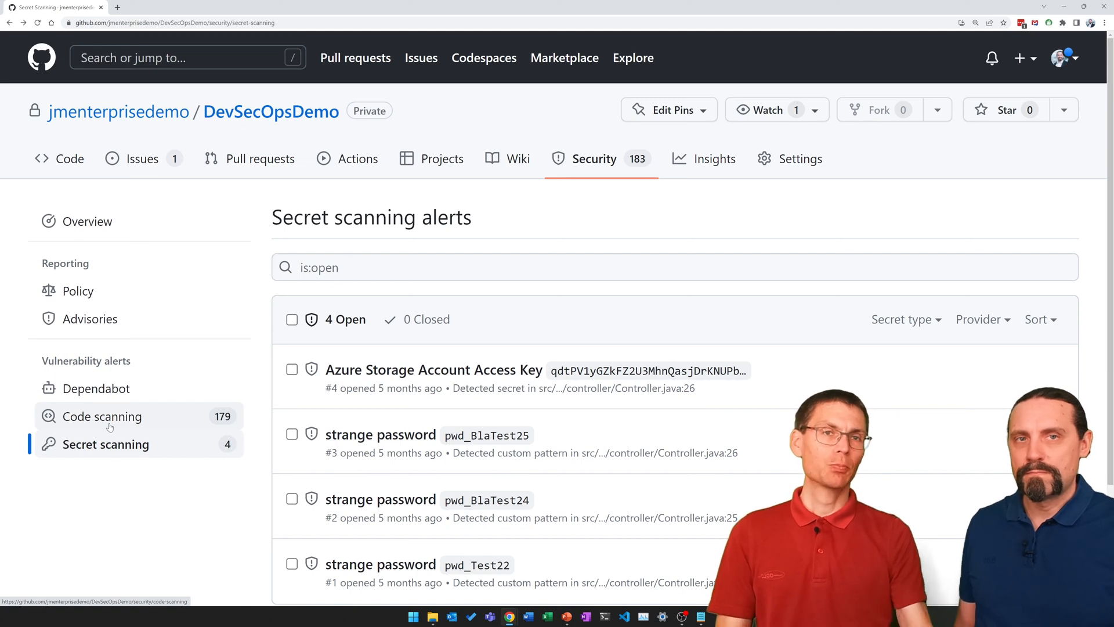
mouse_move(100, 458)
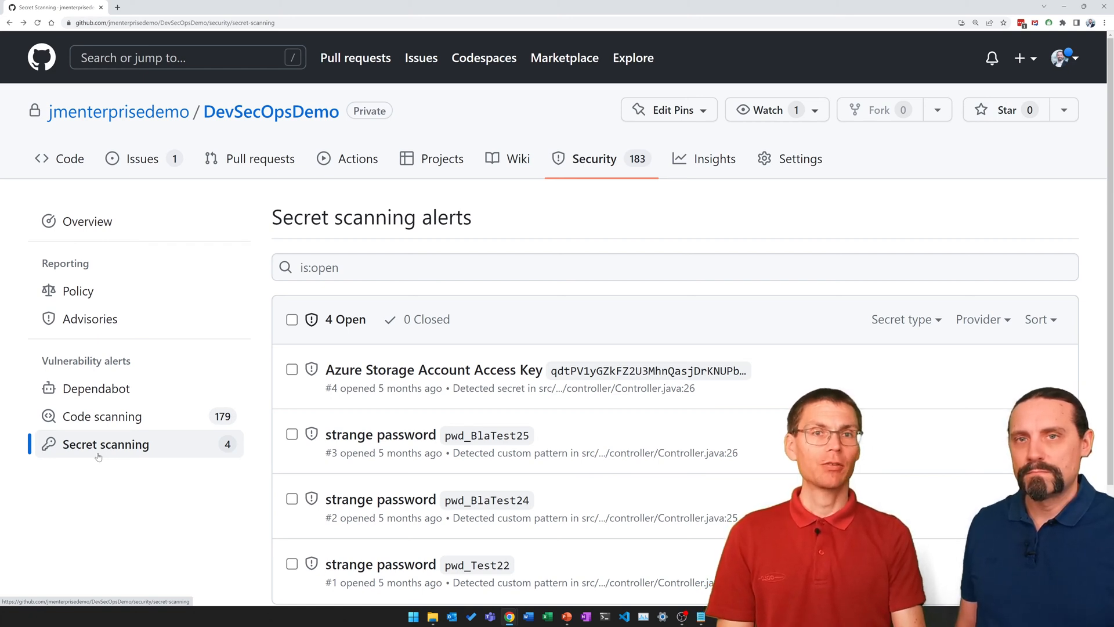
Review the code scanning alerts list and its available Tool and Rule filters.
click(102, 416)
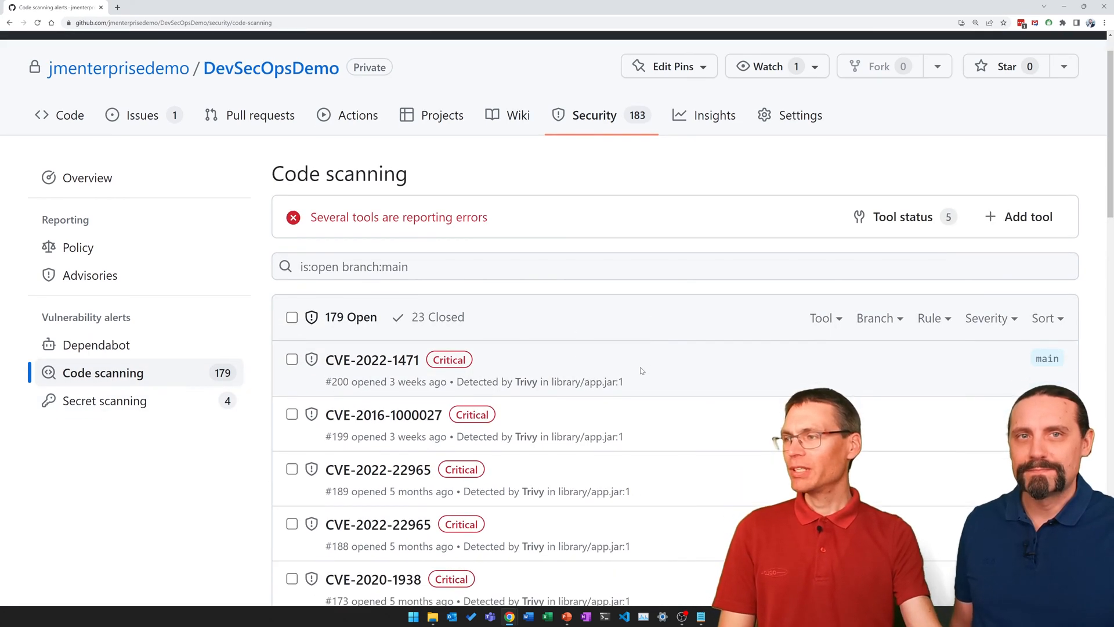
scroll(down, 3)
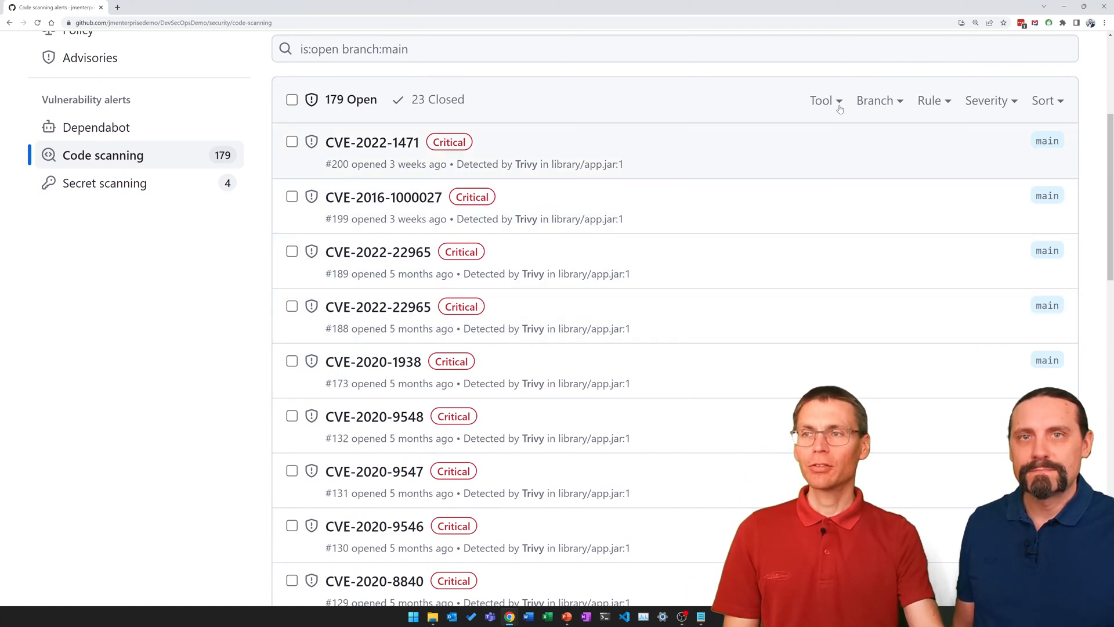
click(823, 99)
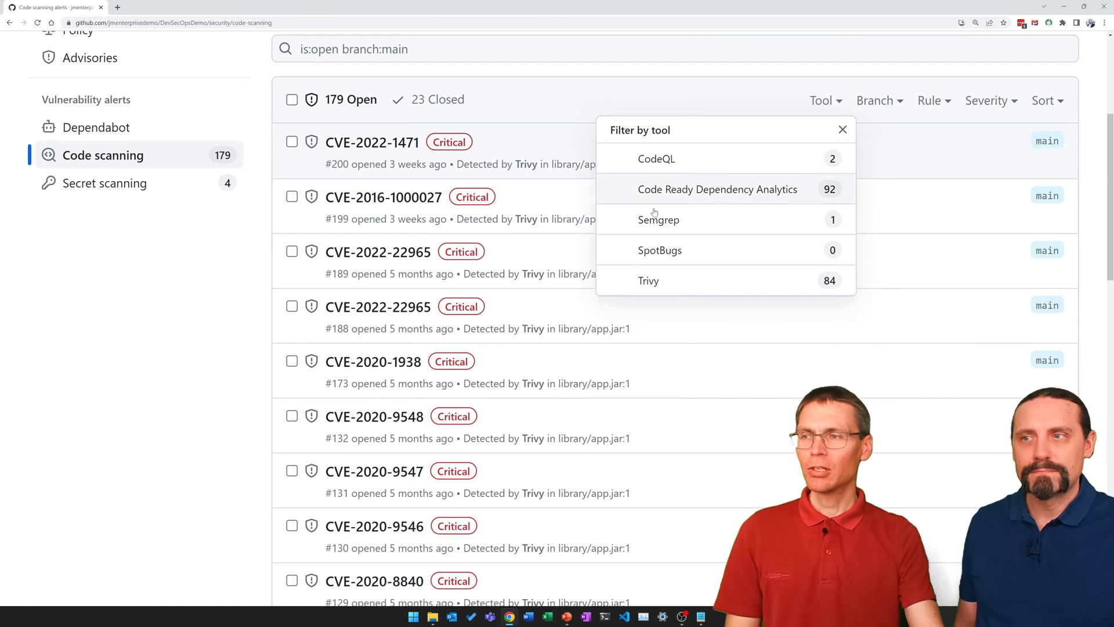
click(843, 129)
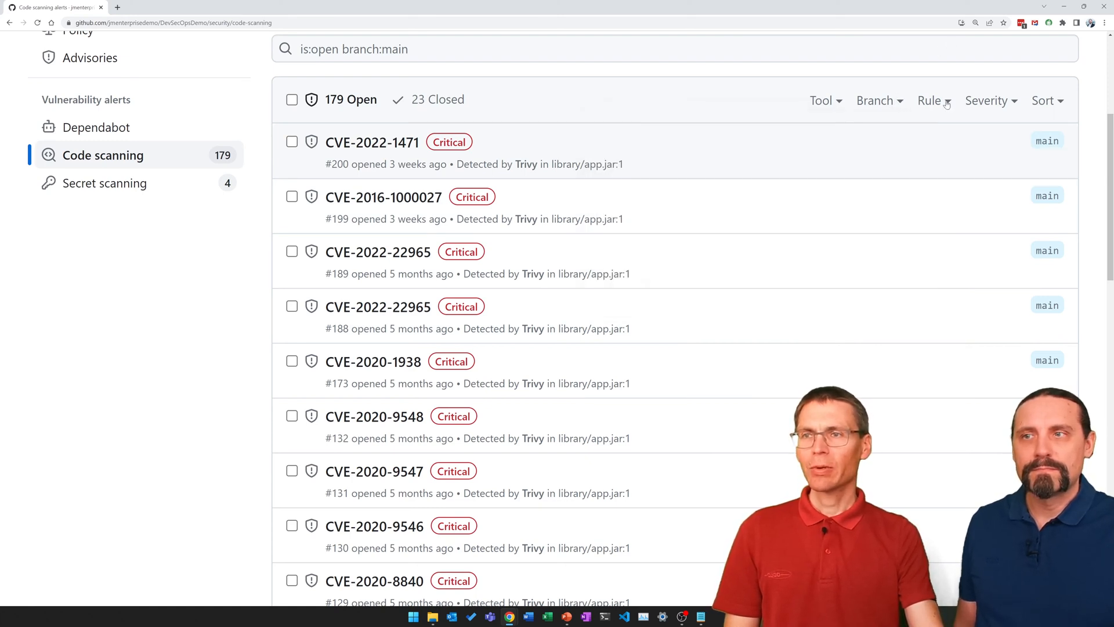
click(934, 100)
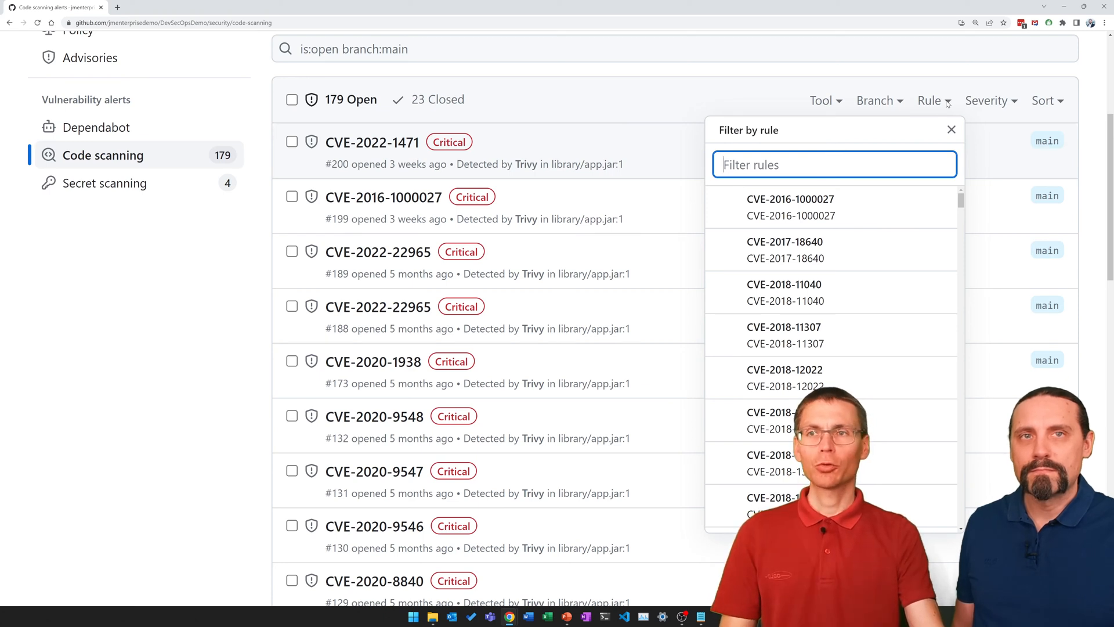
click(988, 100)
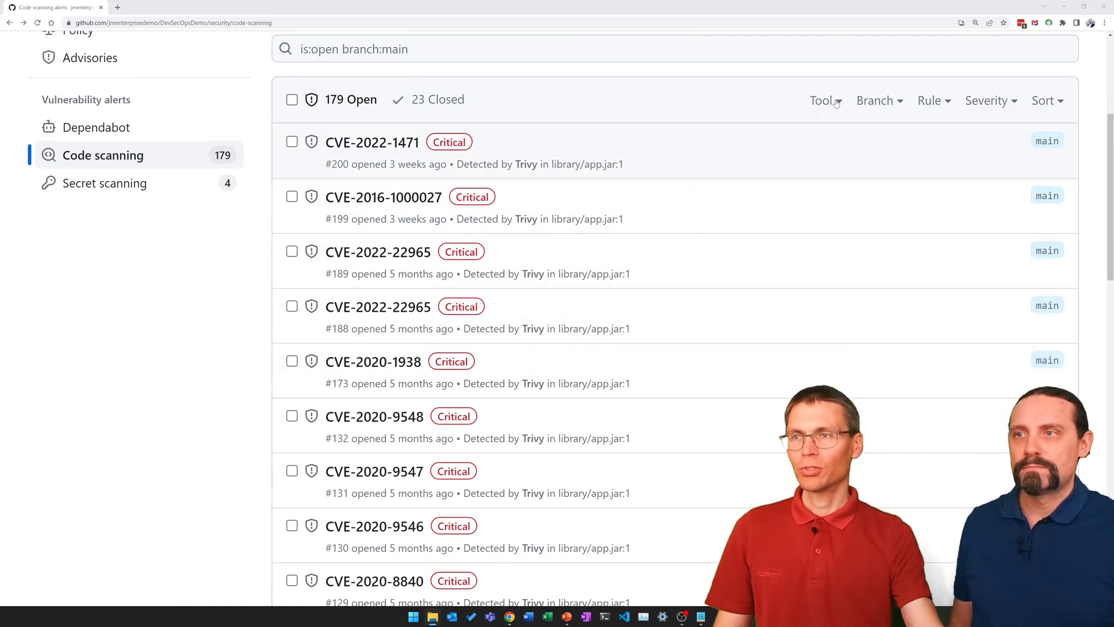
Filter the code scanning alerts to those found by CodeQL.
click(826, 100)
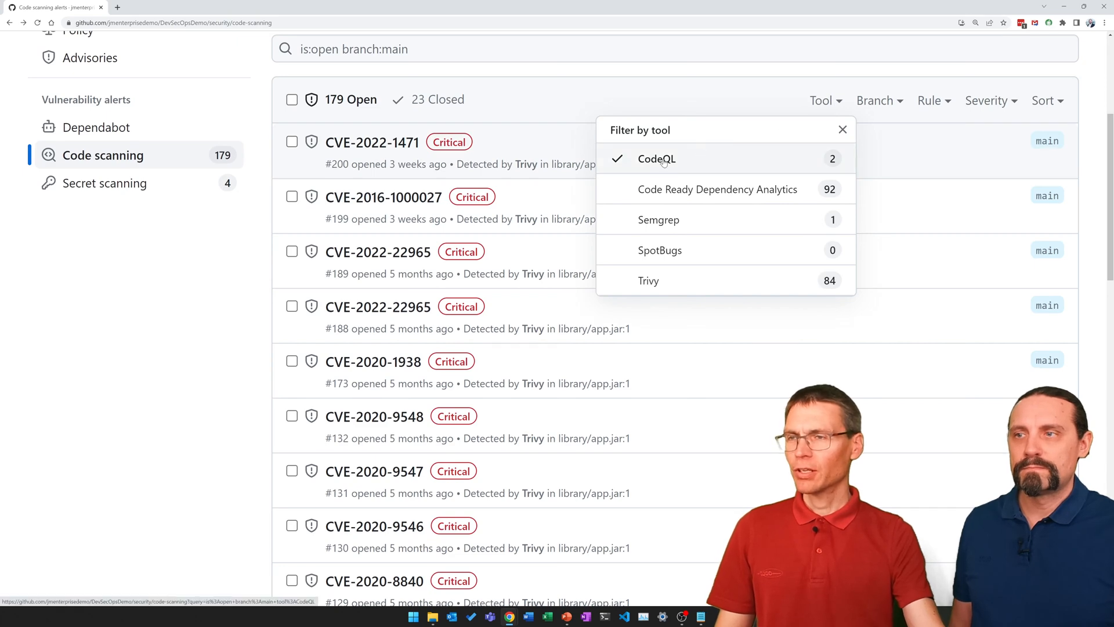
click(843, 129)
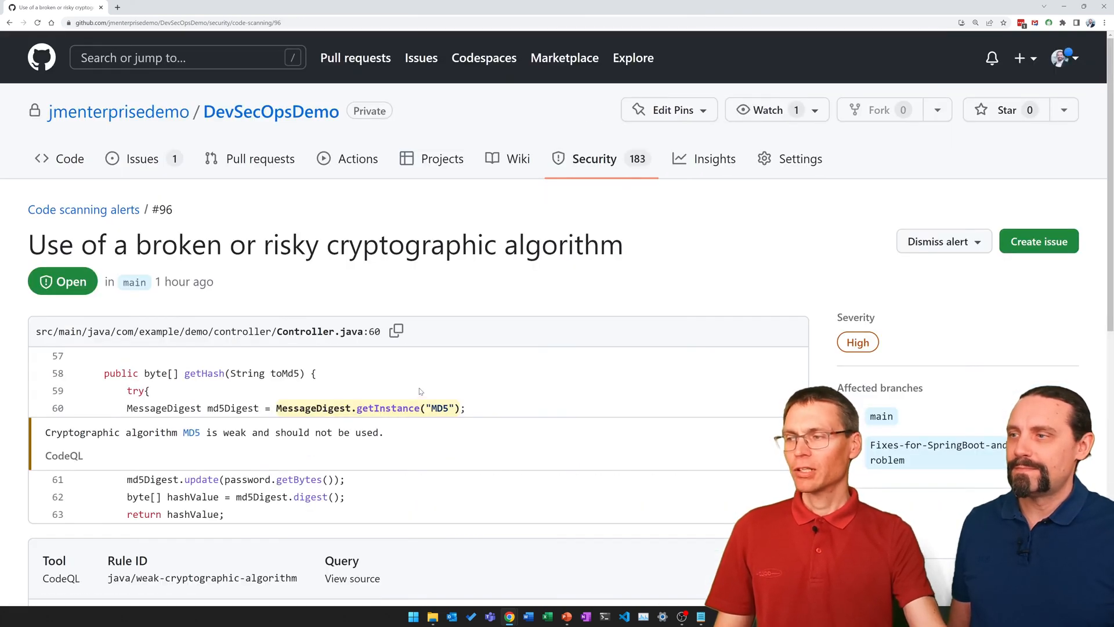
Dismiss the weak MD5 alert as a false positive with the comment 'Index'.
scroll(down, 3)
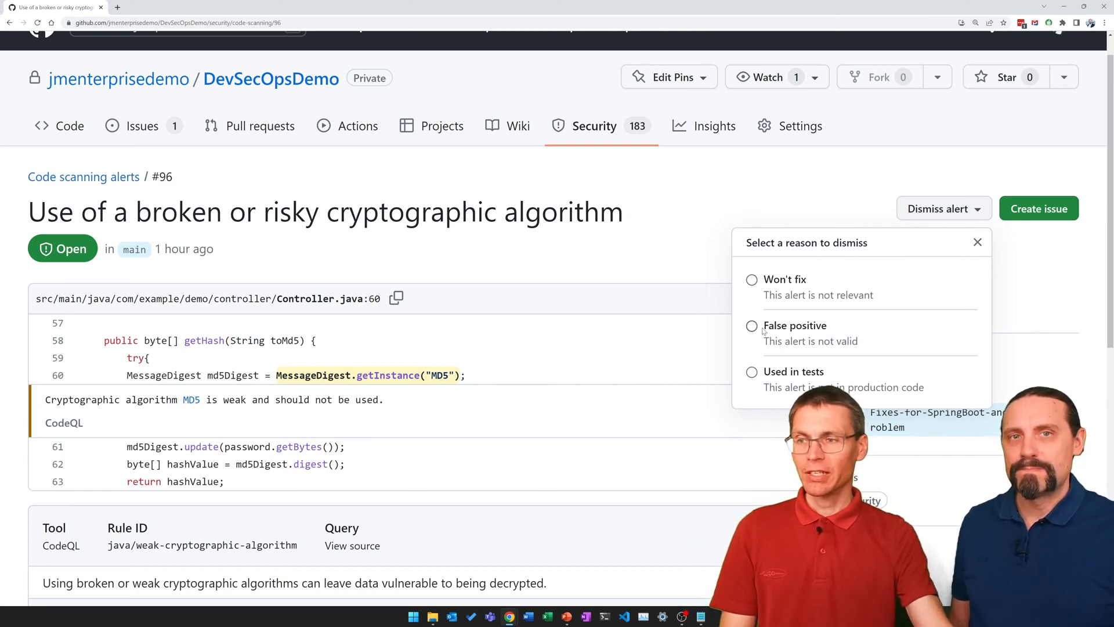
click(753, 325)
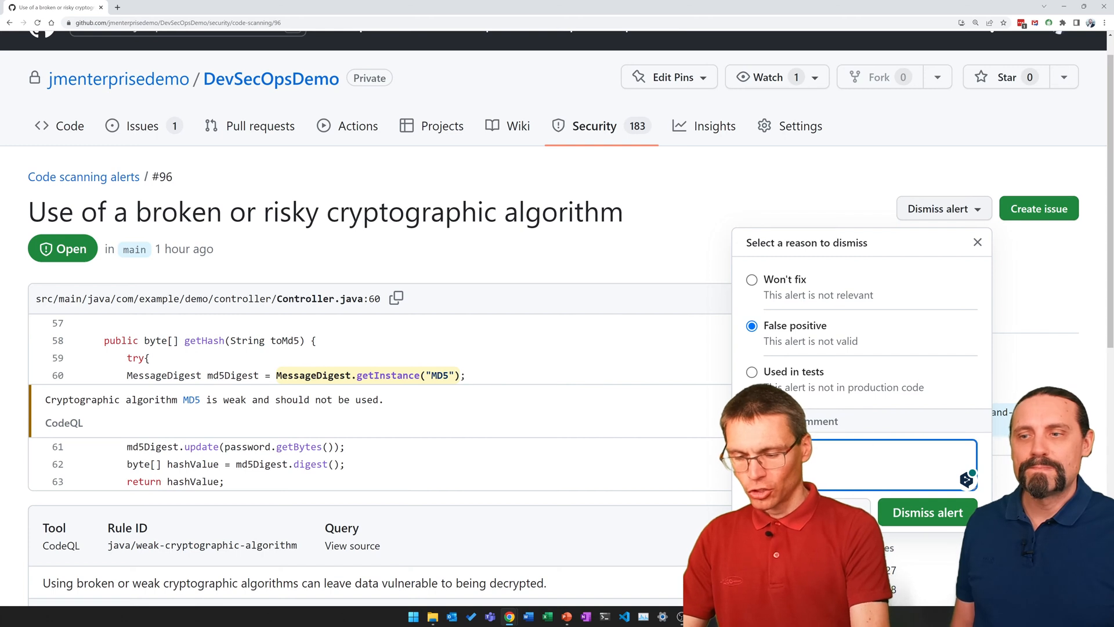
text(Index)
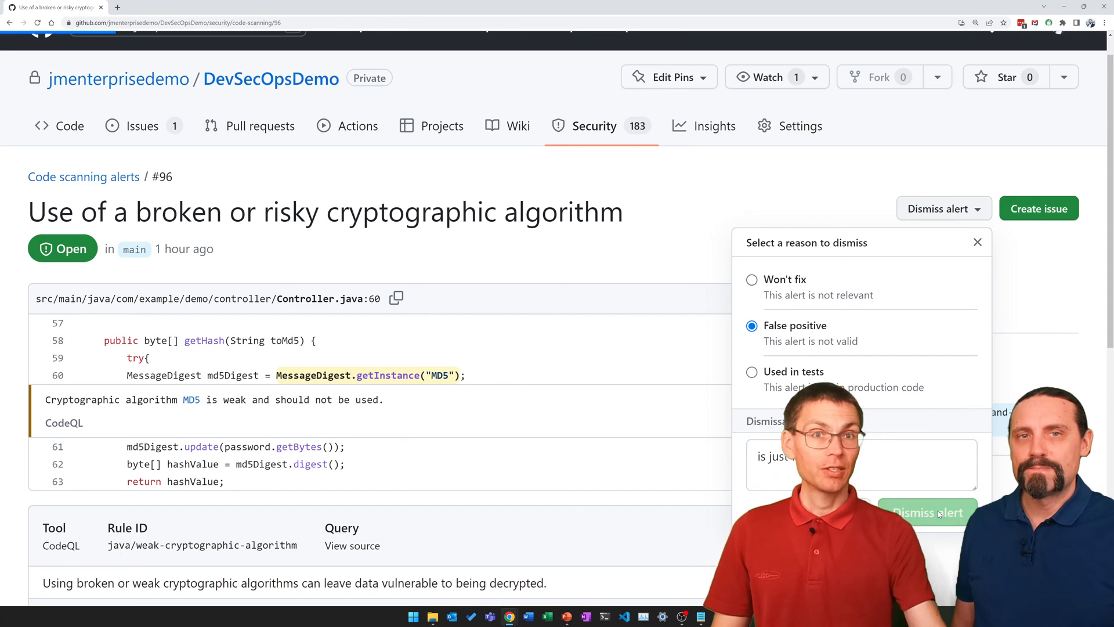
click(929, 513)
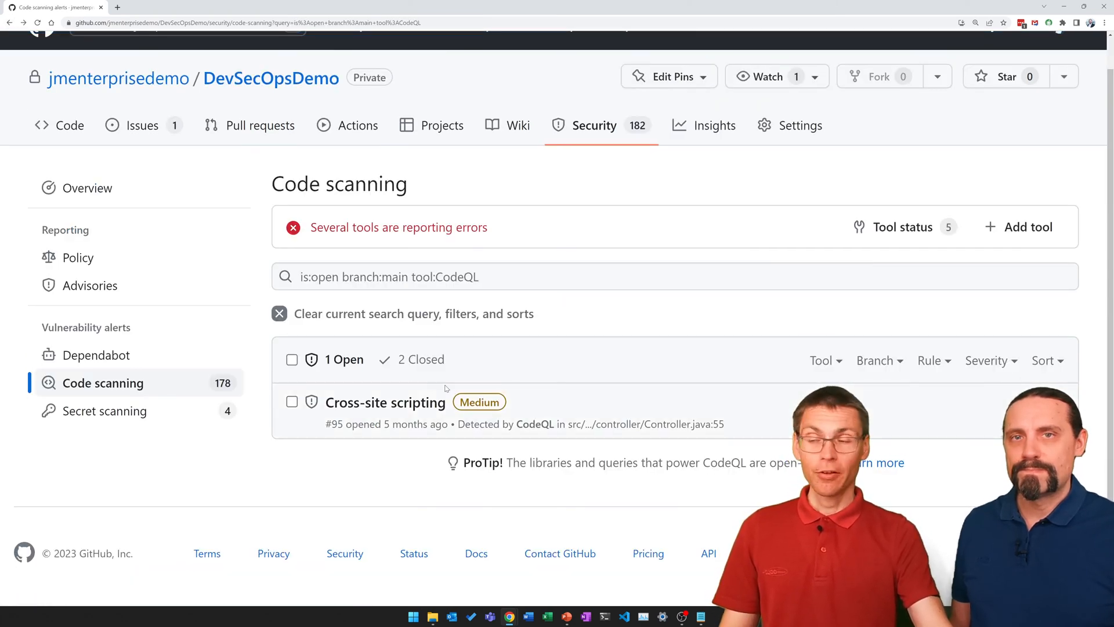
mouse_move(383, 414)
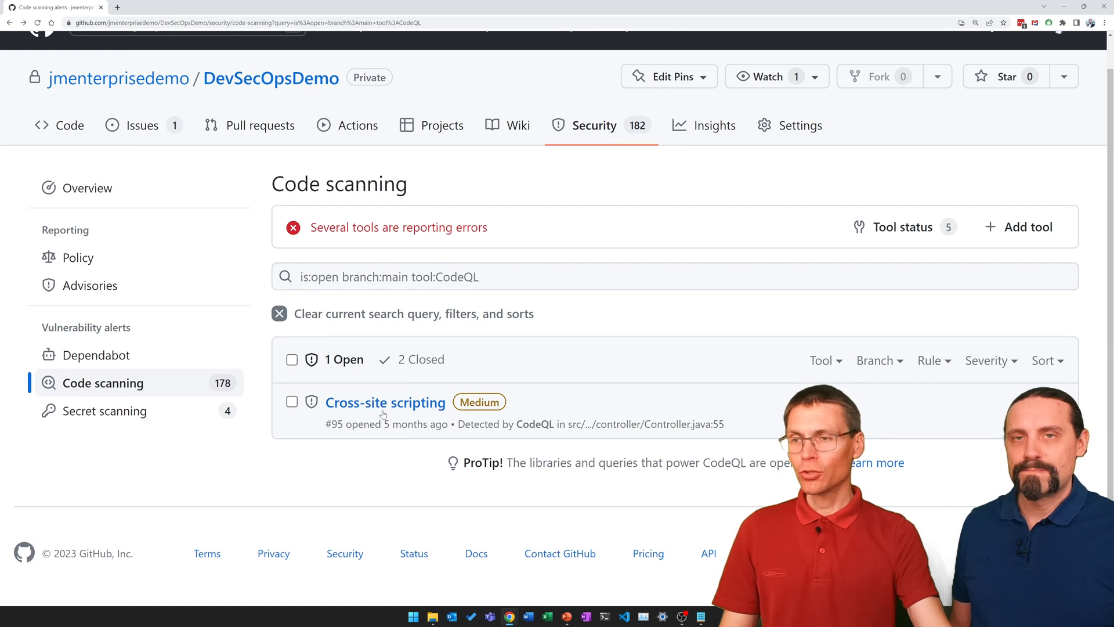
click(821, 360)
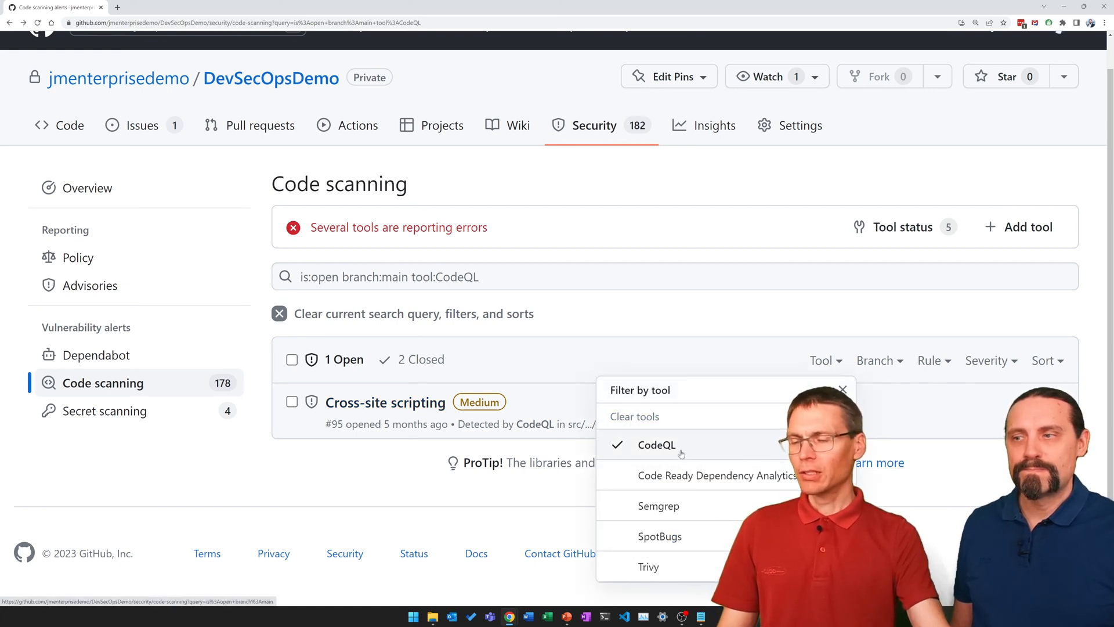
mouse_move(511, 409)
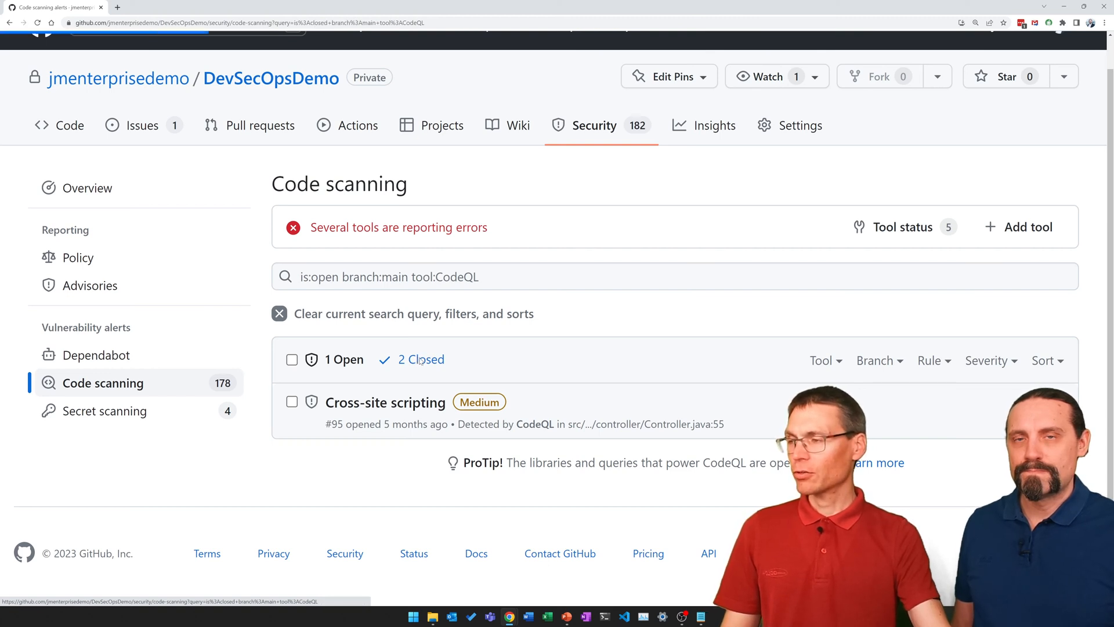
click(421, 360)
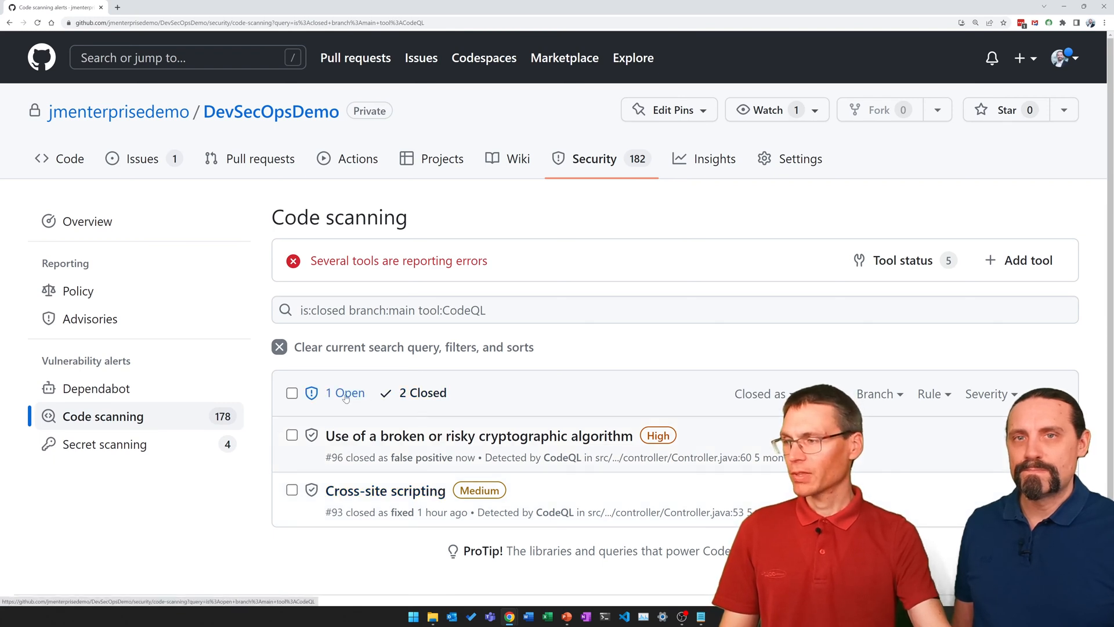
click(344, 392)
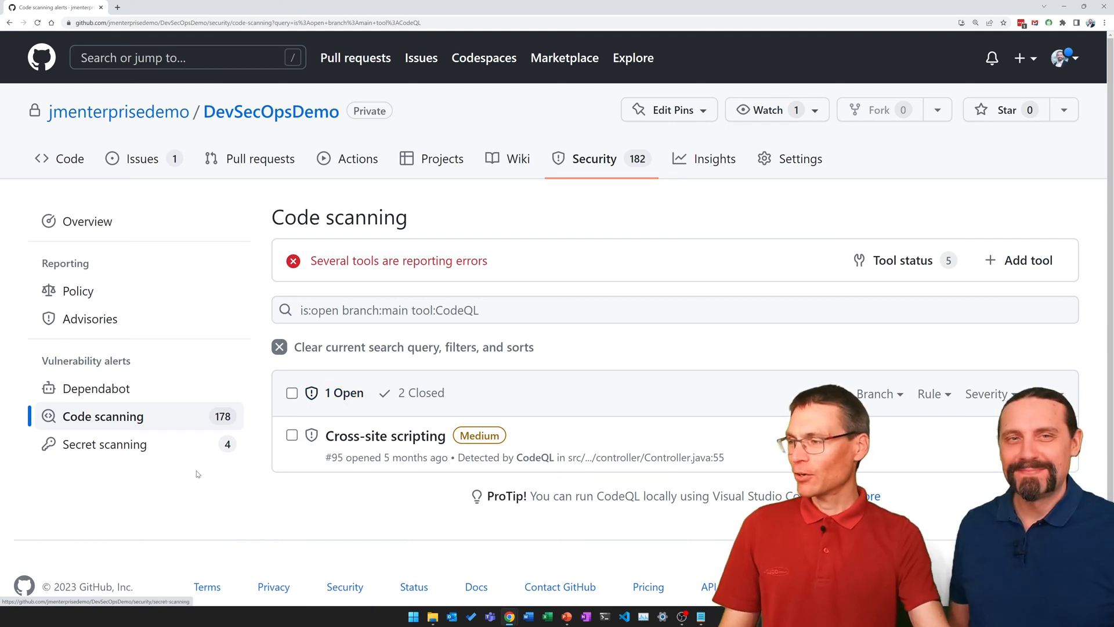
click(386, 435)
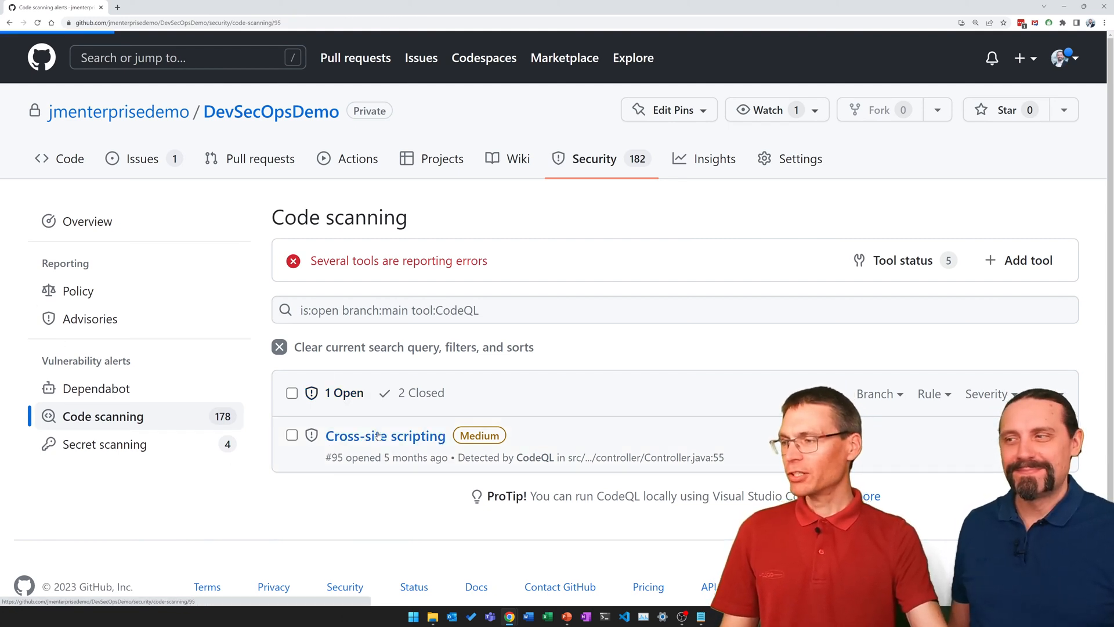
Review Cross-site scripting alert #95 and start a tracking issue for it.
click(386, 435)
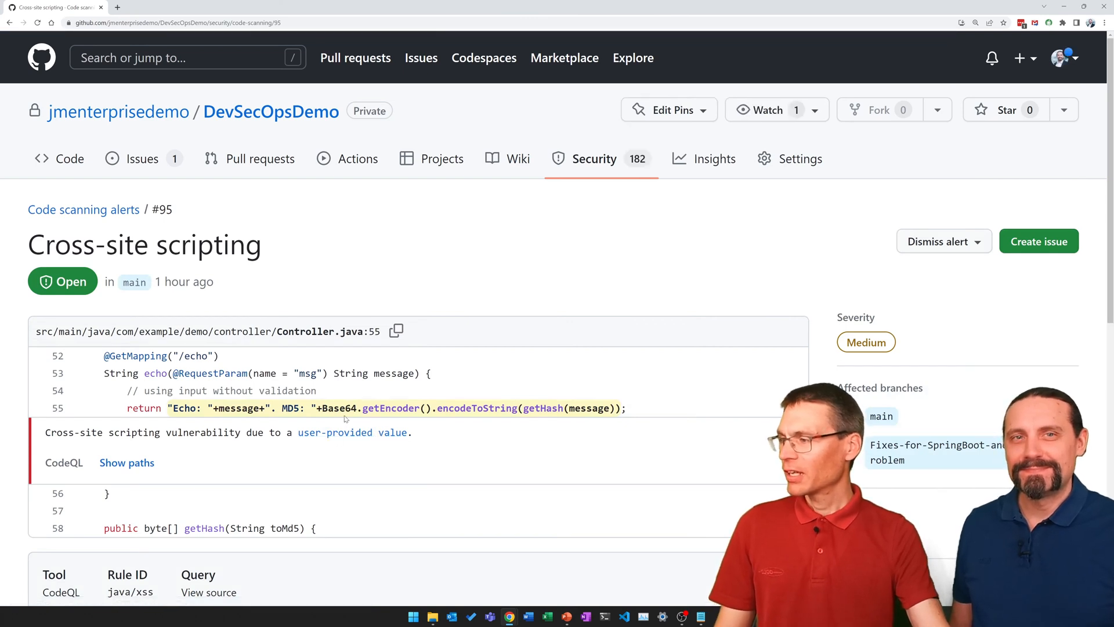
scroll(down, 3)
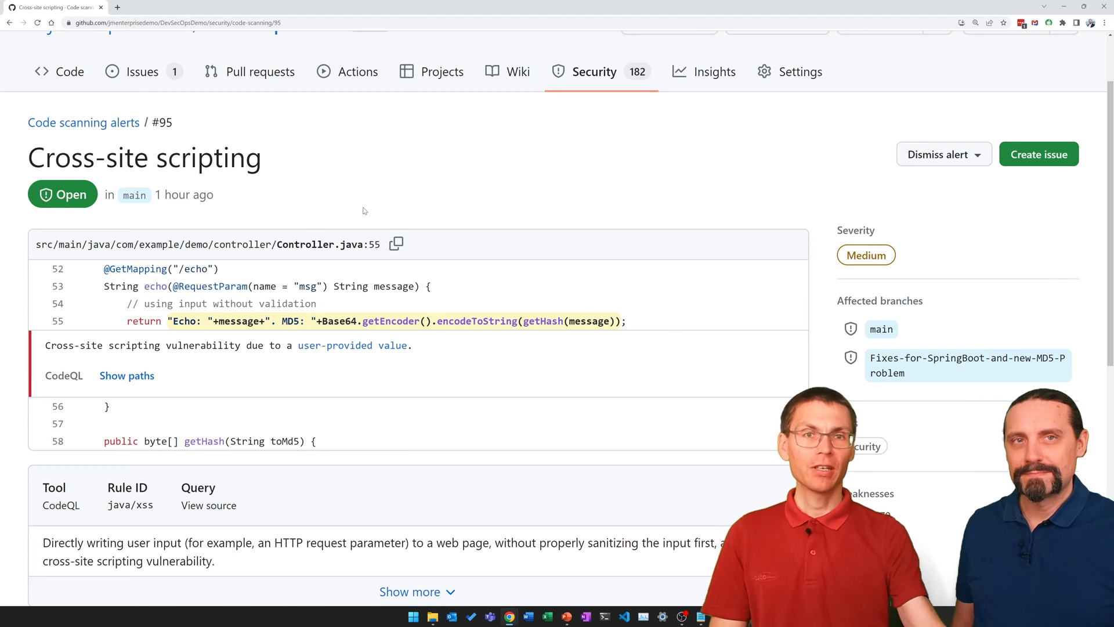
mouse_move(631, 372)
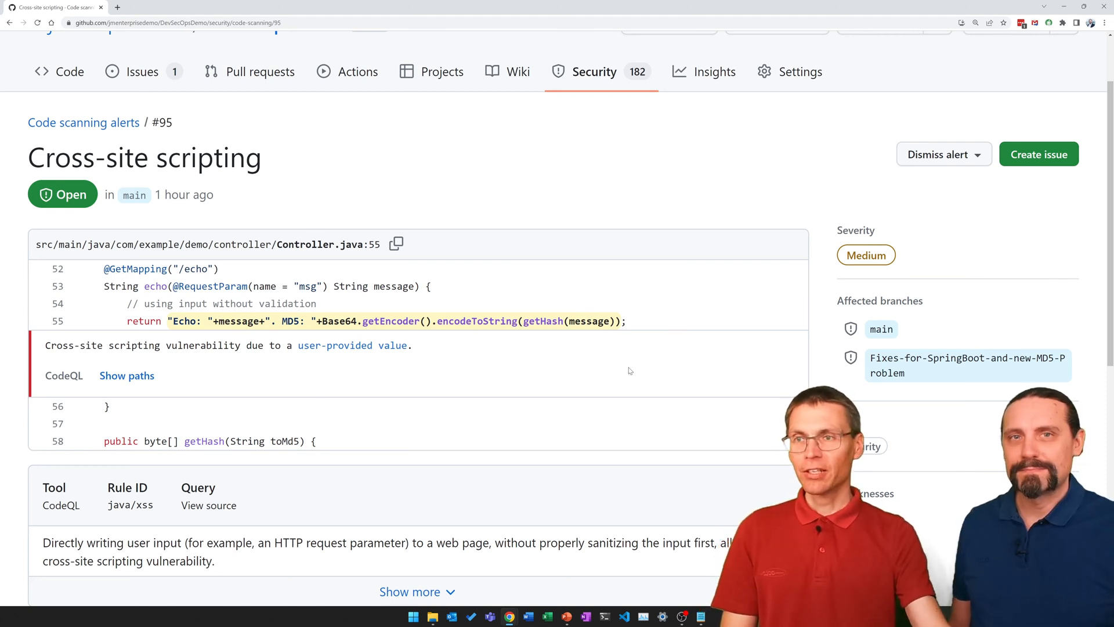
mouse_move(1048, 158)
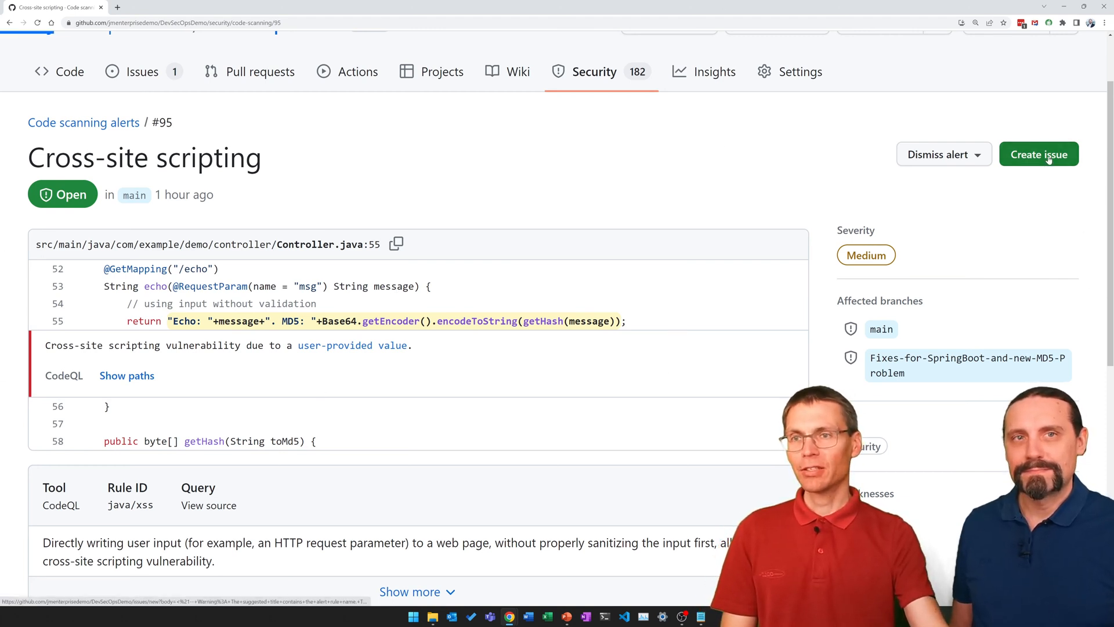
click(1039, 154)
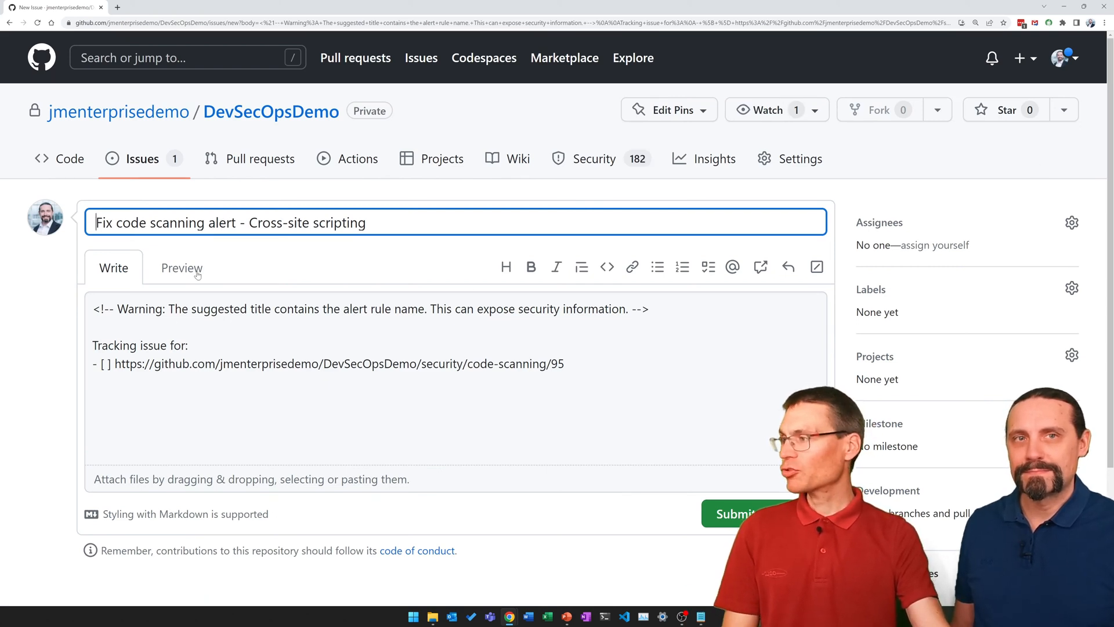
Submit the prefilled issue 'Fix code scanning alert - Cross-site scripting' as issue #6.
scroll(down, 3)
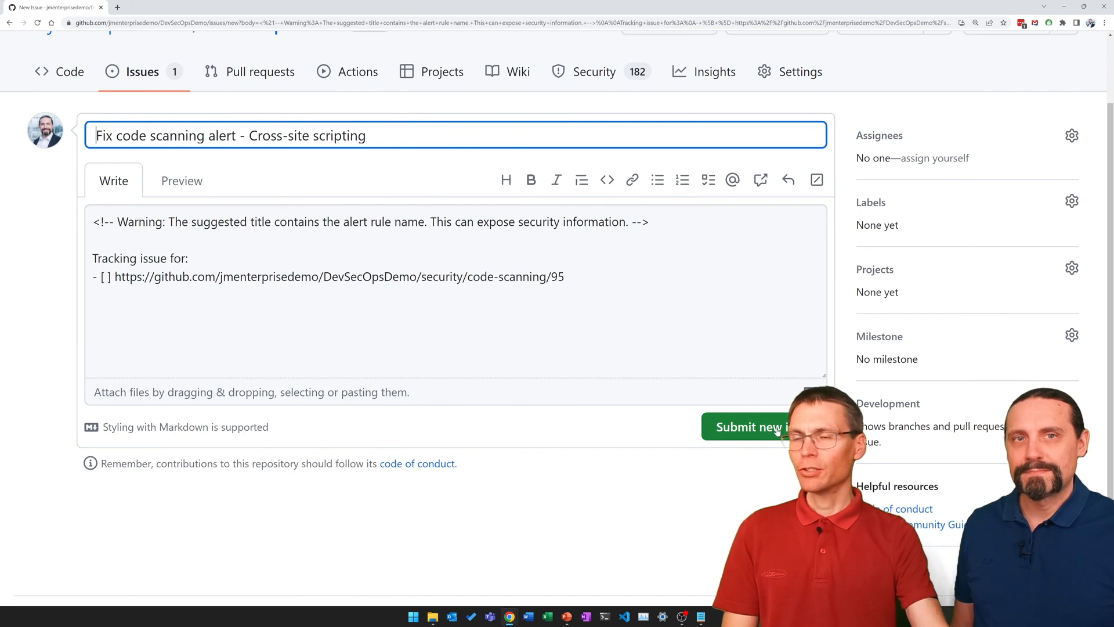
click(766, 427)
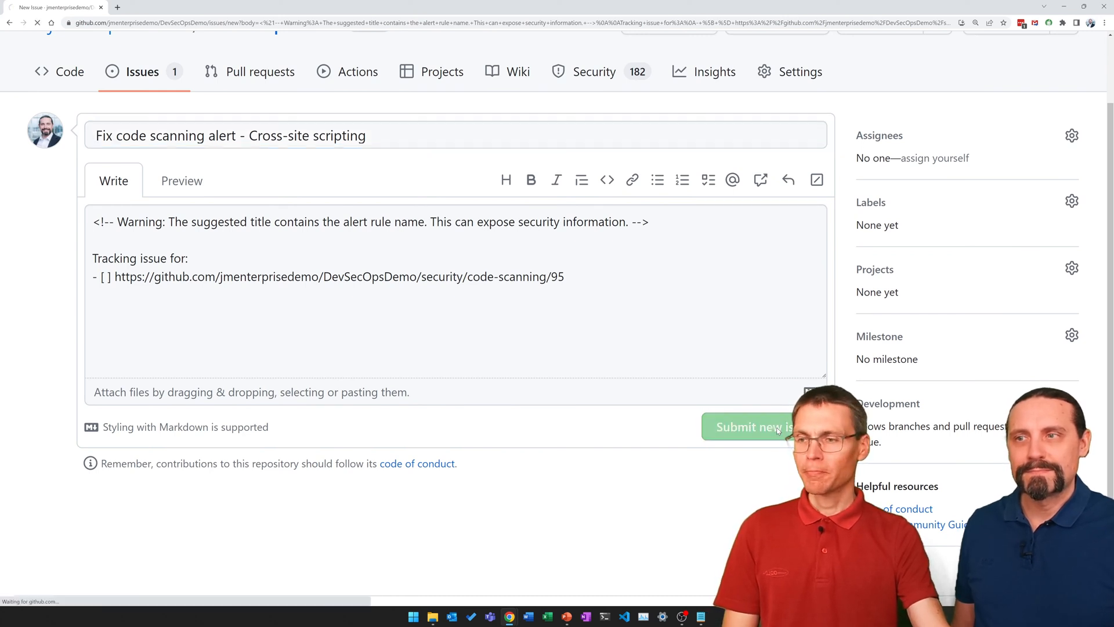
click(750, 427)
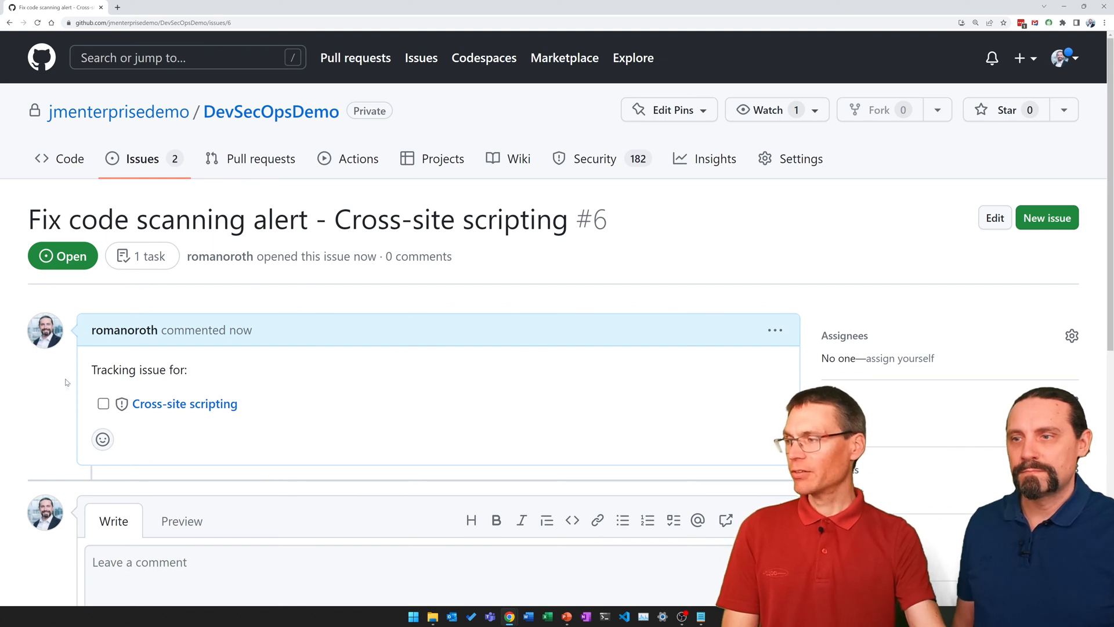
mouse_move(212, 381)
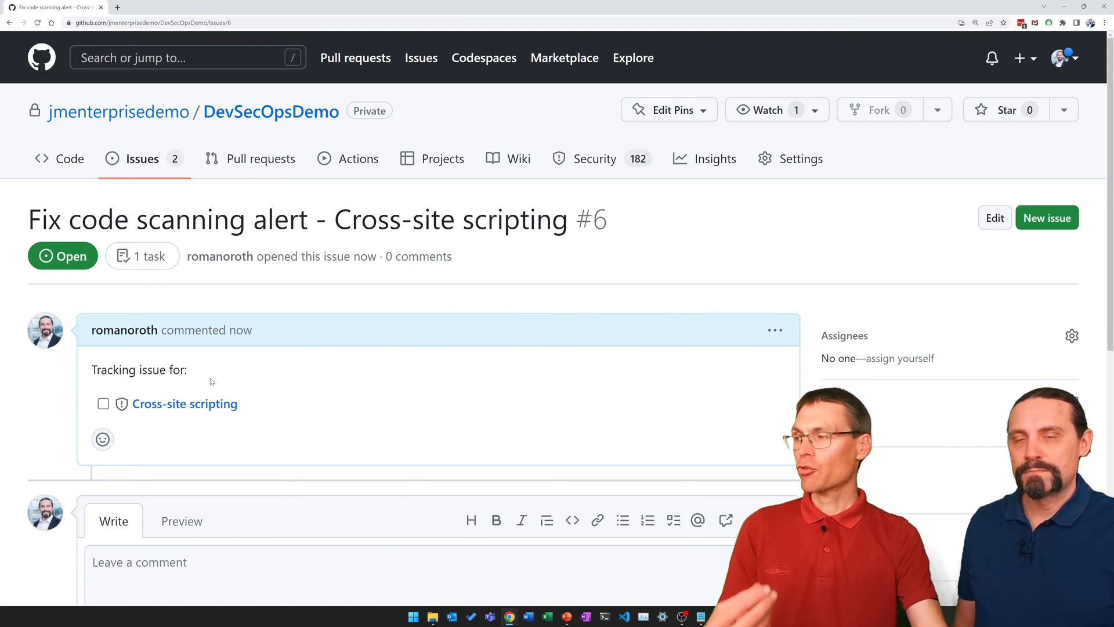
mouse_move(185, 403)
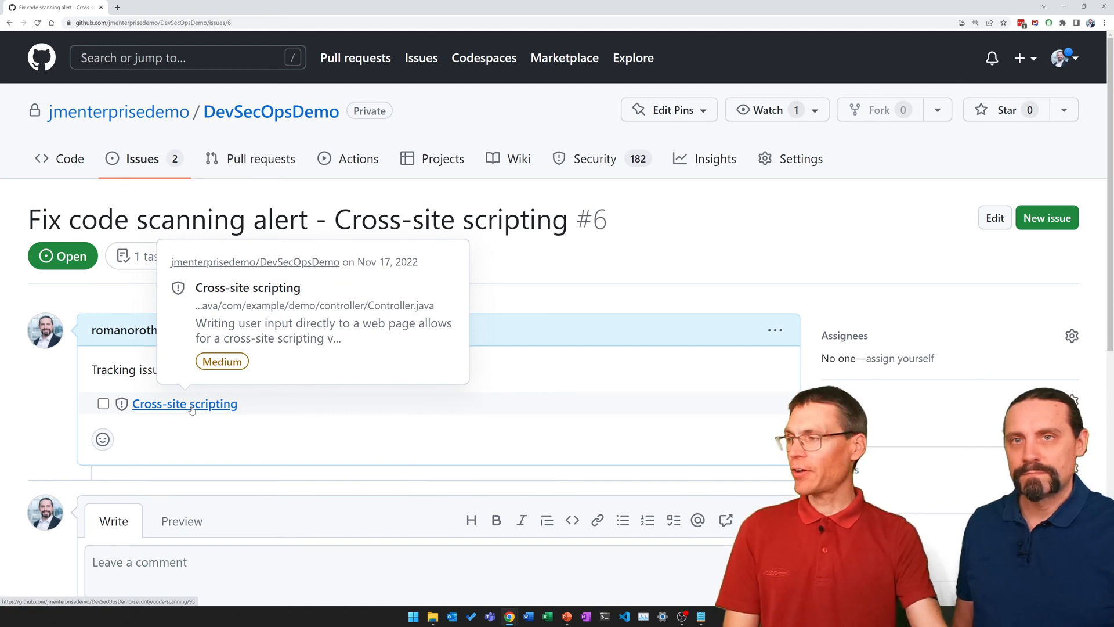
Follow issue #6's task link to alert #95 and scroll through its detection timeline.
click(183, 404)
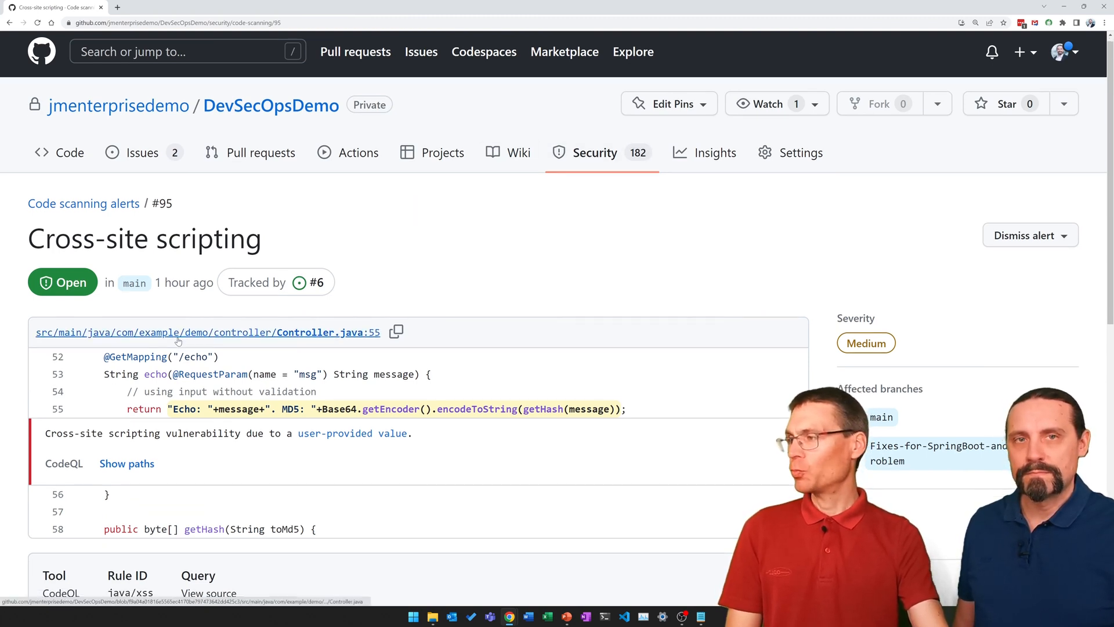
scroll(down, 3)
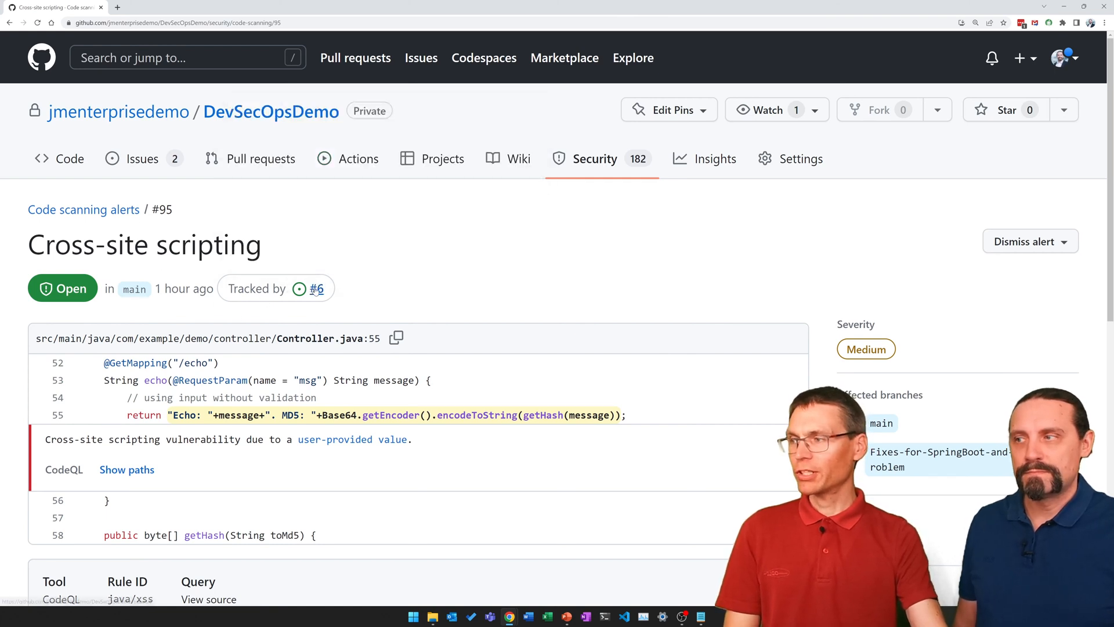
mouse_move(321, 289)
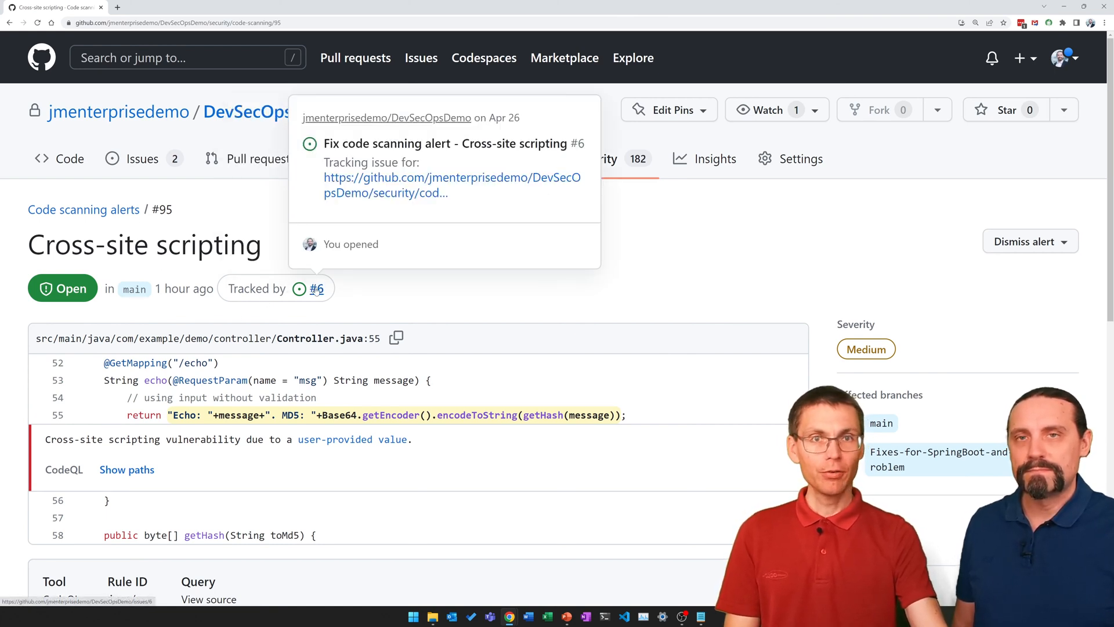
scroll(down, 3)
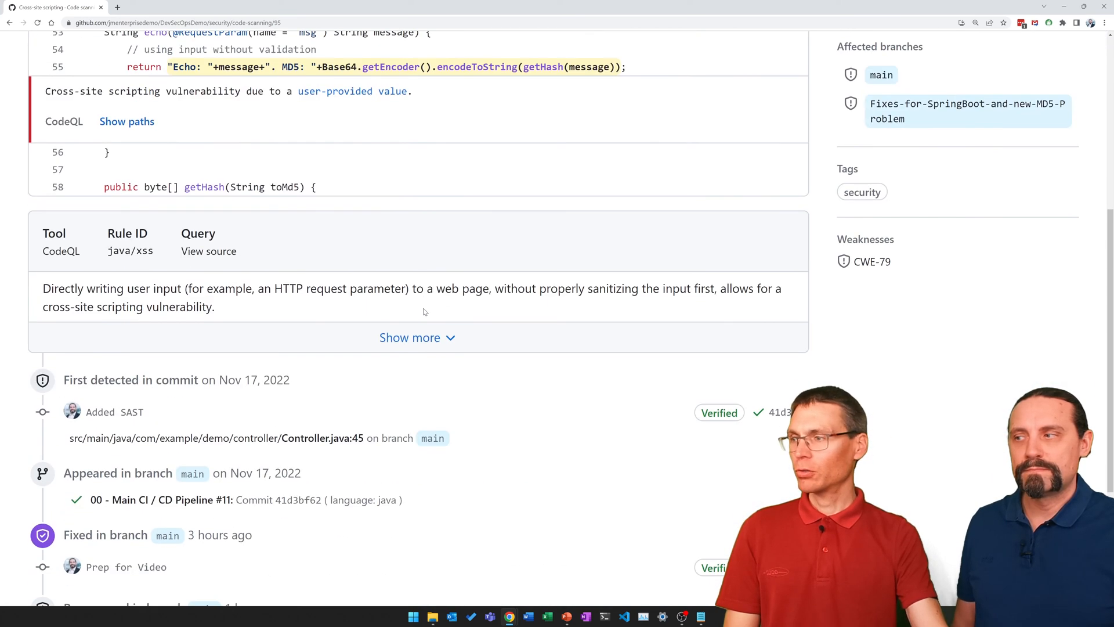
scroll(down, 3)
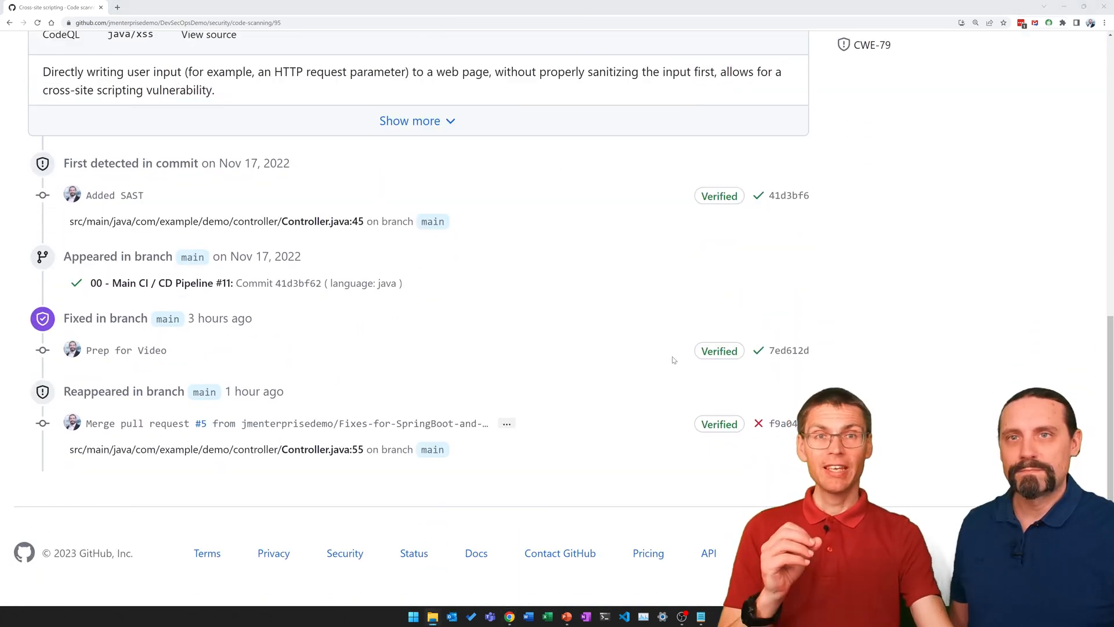
mouse_move(181, 232)
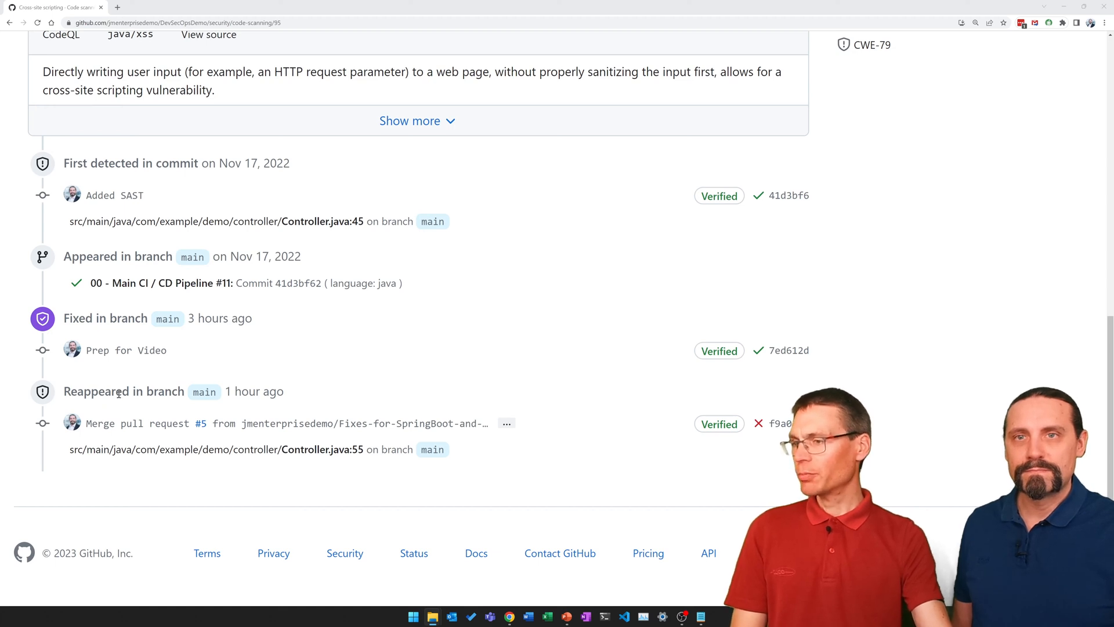
mouse_move(120, 406)
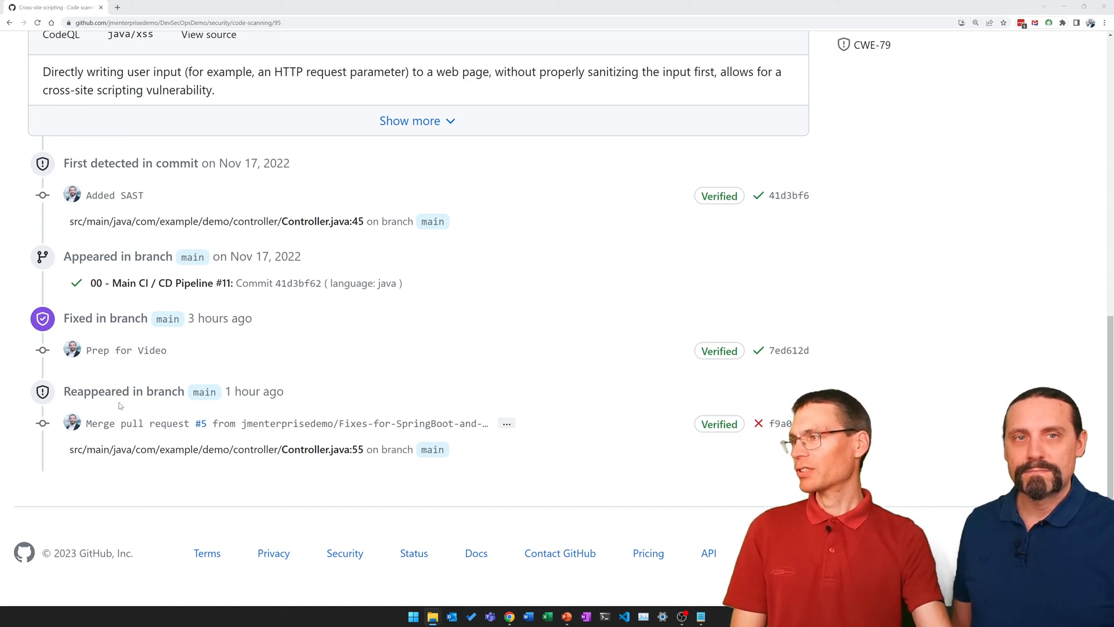
scroll(up, 3)
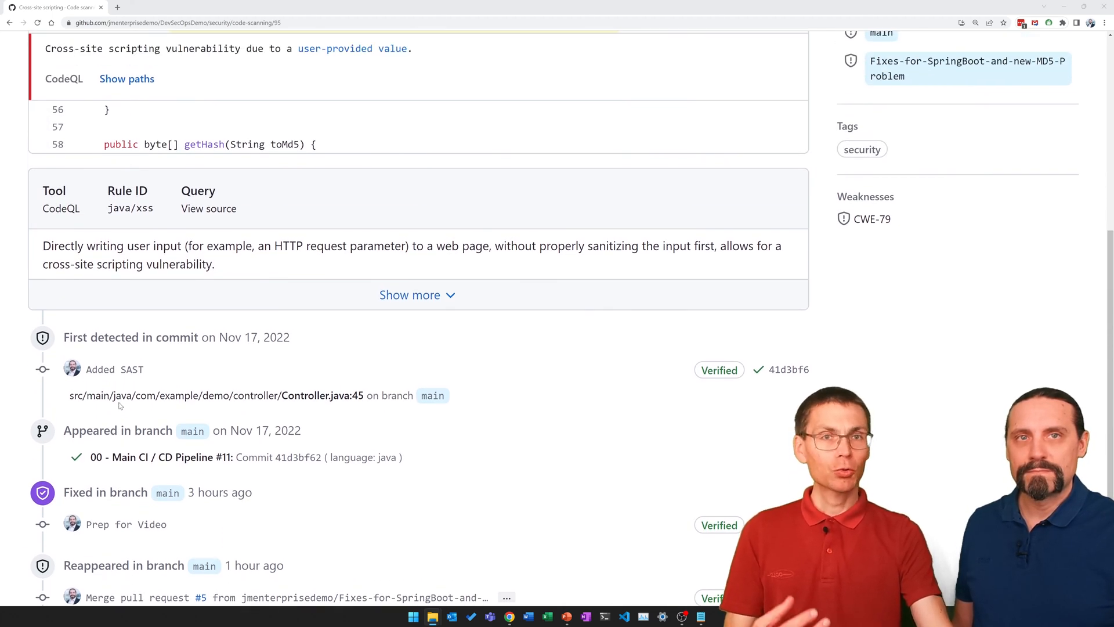
scroll(up, 3)
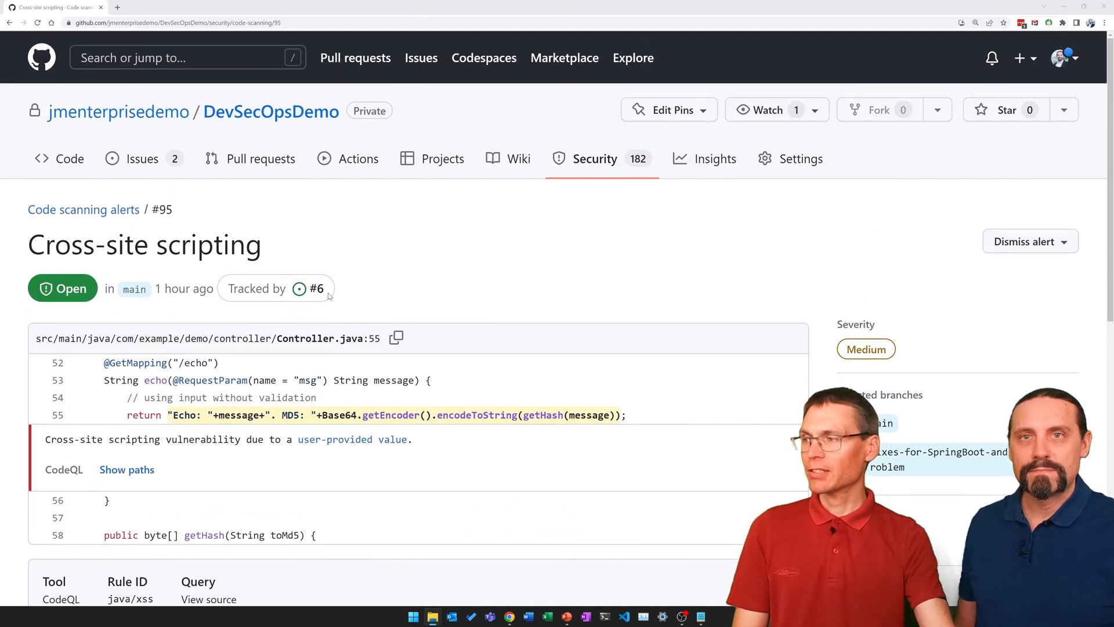
Reach the alert's flagged Controller.java location via tracking issue #6.
click(314, 288)
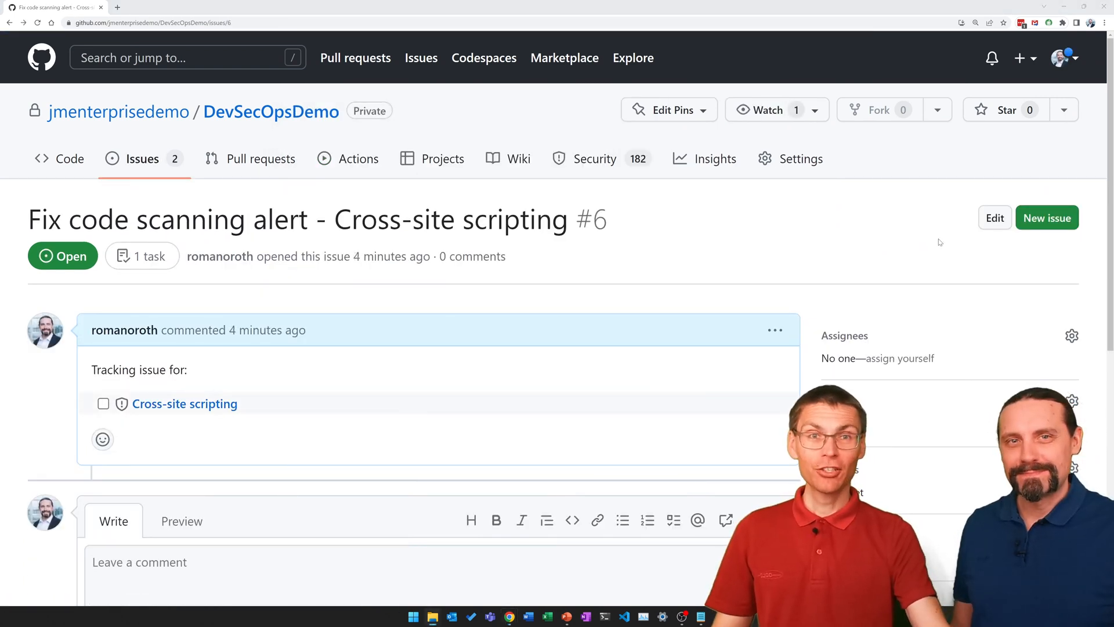
mouse_move(186, 404)
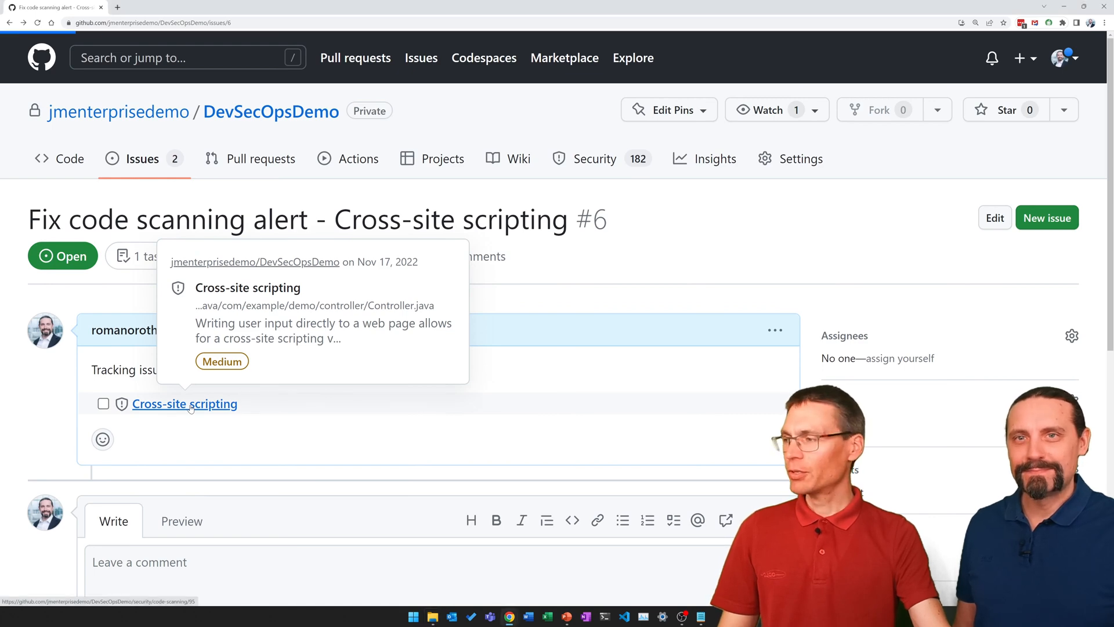
click(185, 404)
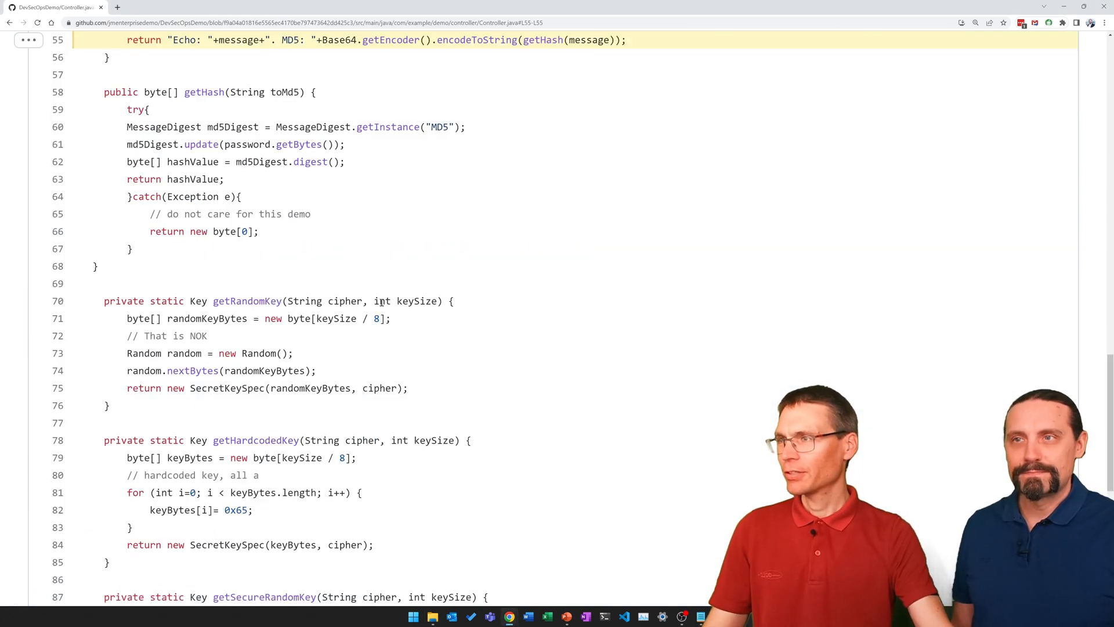
scroll(up, 3)
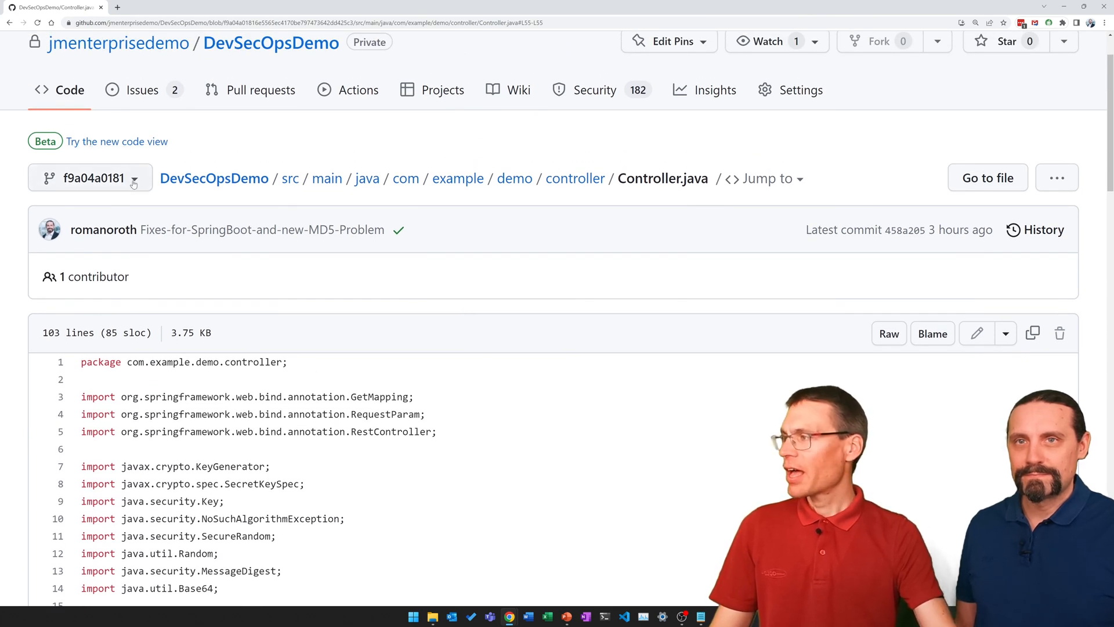
Switch the Controller.java file view to the main branch.
click(90, 178)
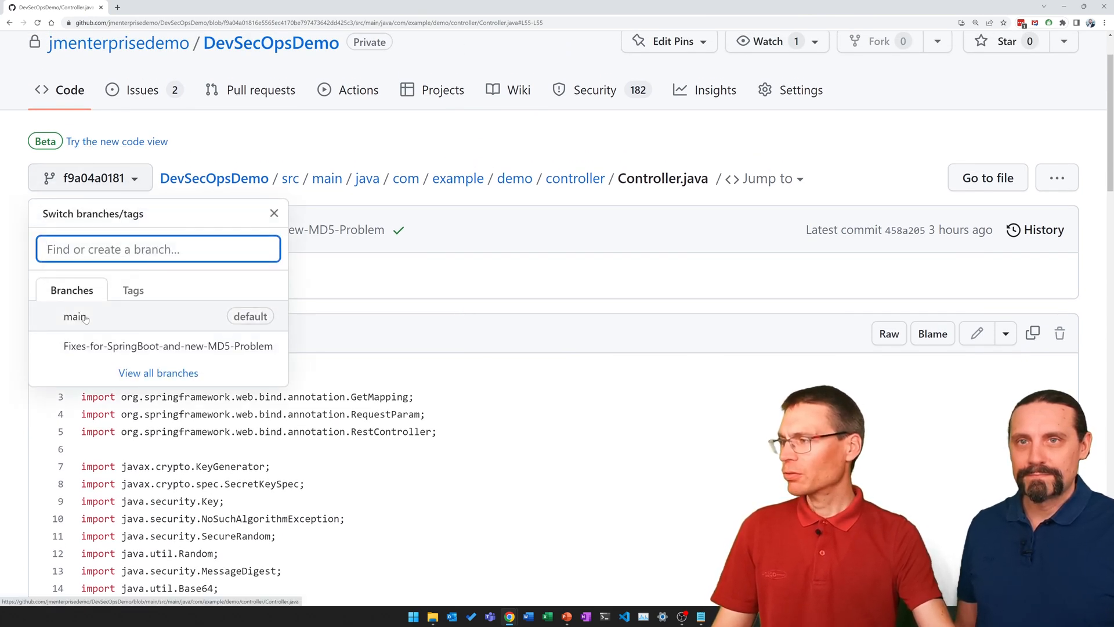
click(70, 316)
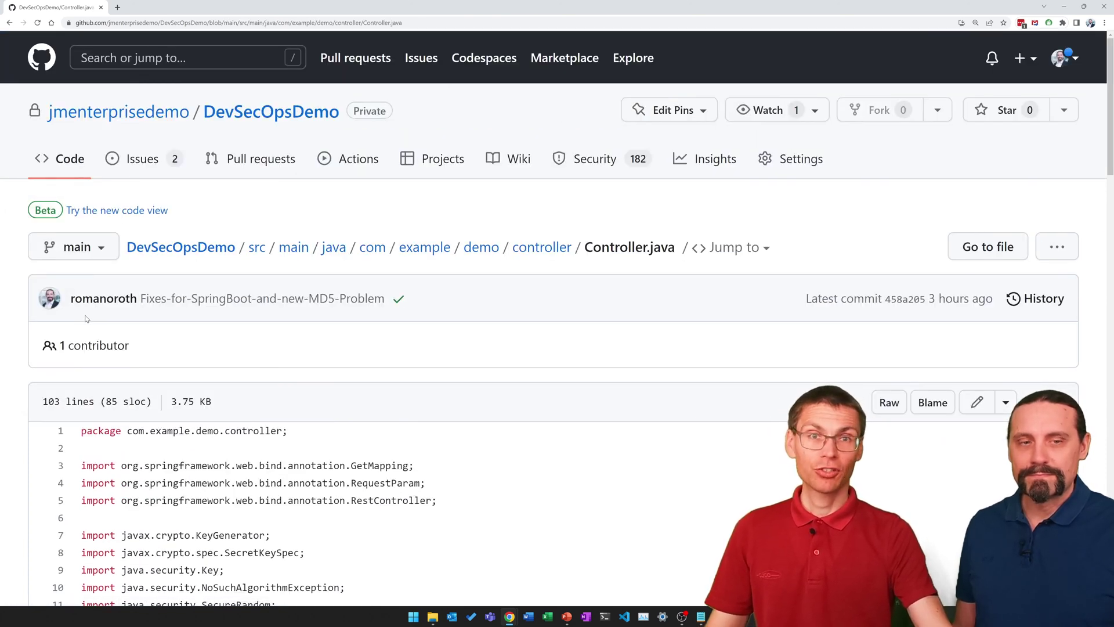
mouse_move(451, 454)
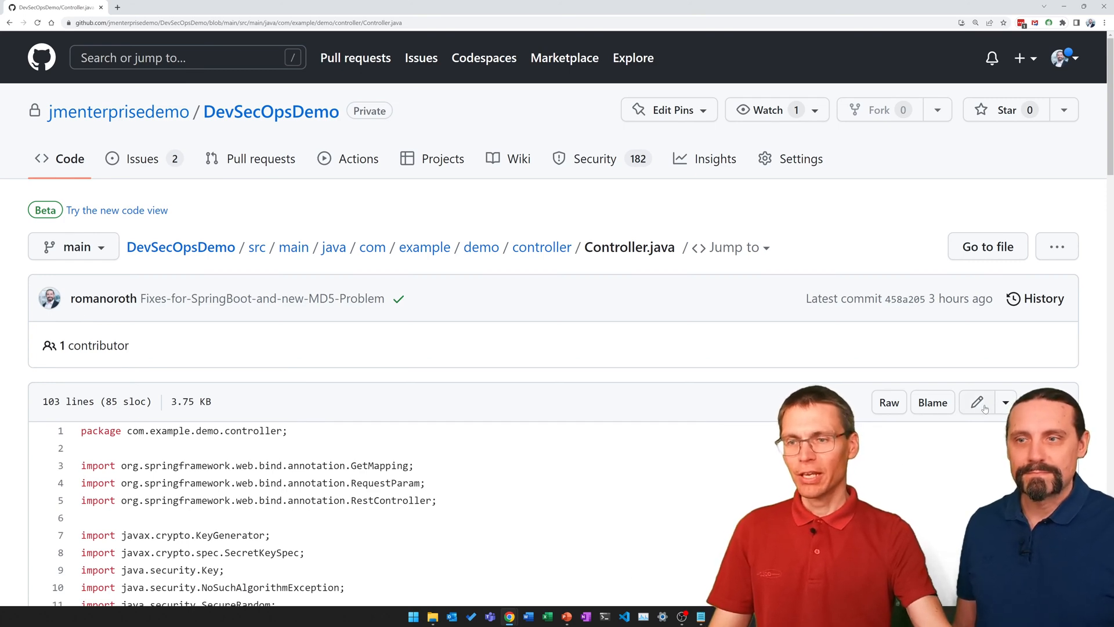
Edit Controller.java to remove the cross-site scripting vulnerability.
click(978, 401)
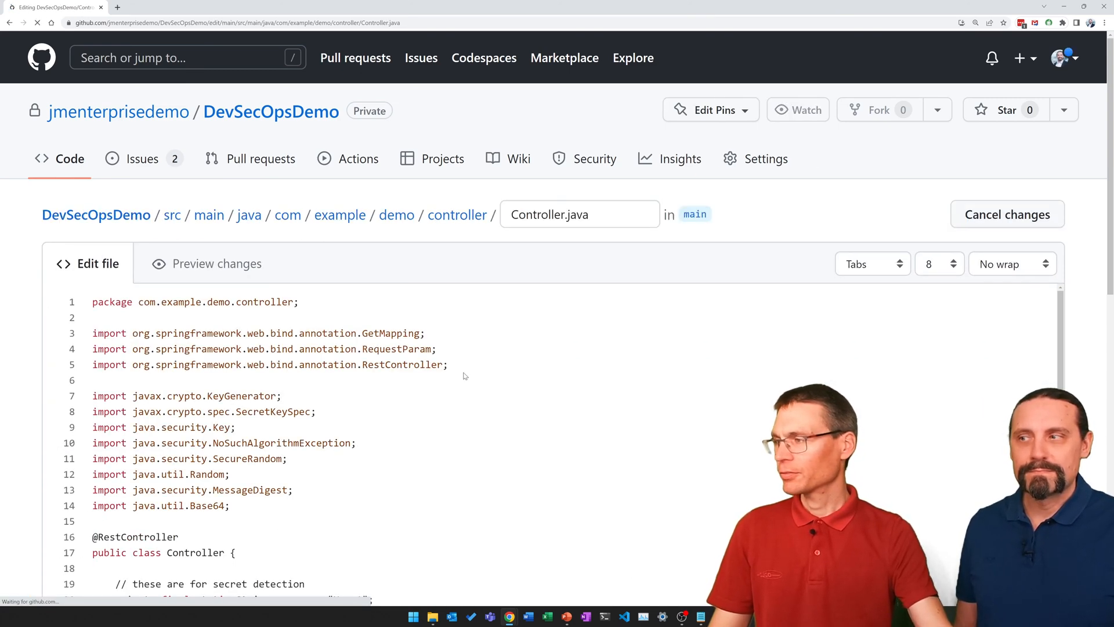
scroll(down, 3)
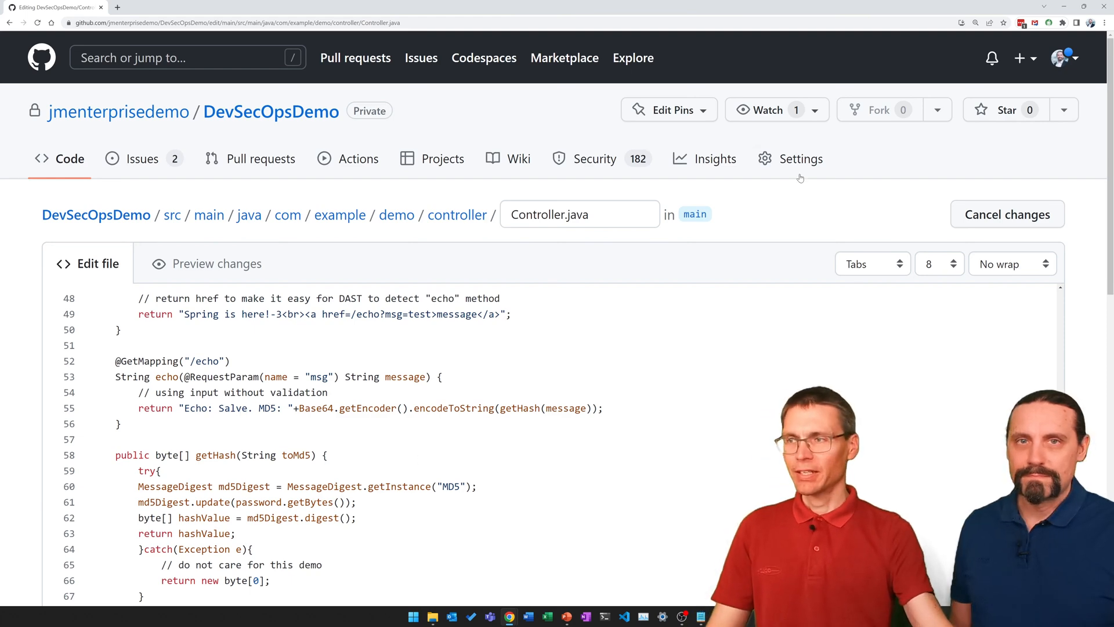
scroll(down, 3)
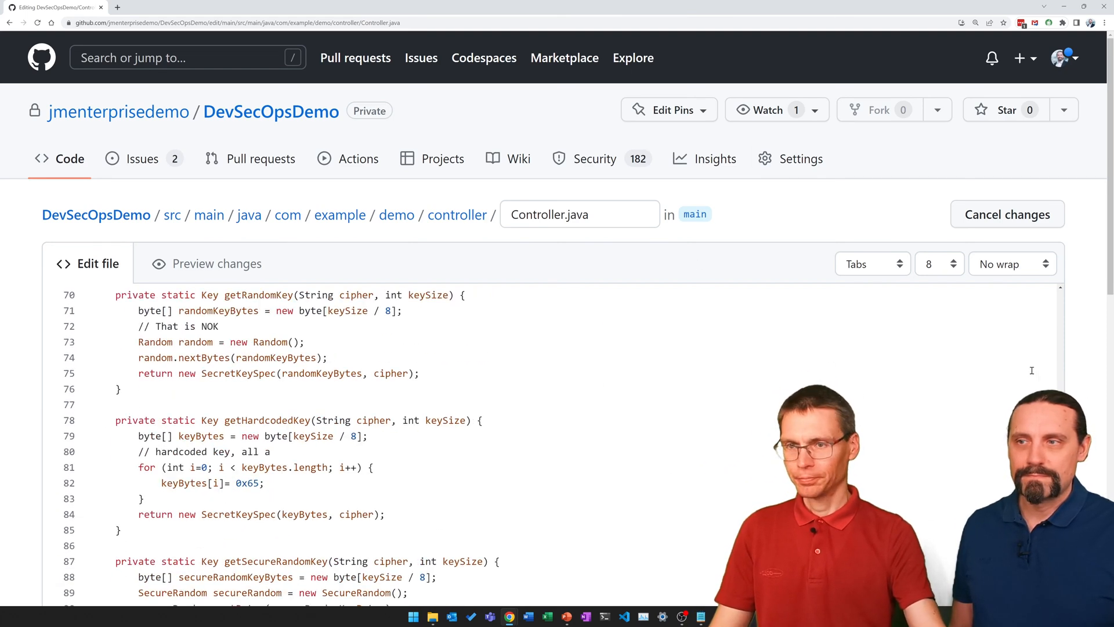
scroll(down, 3)
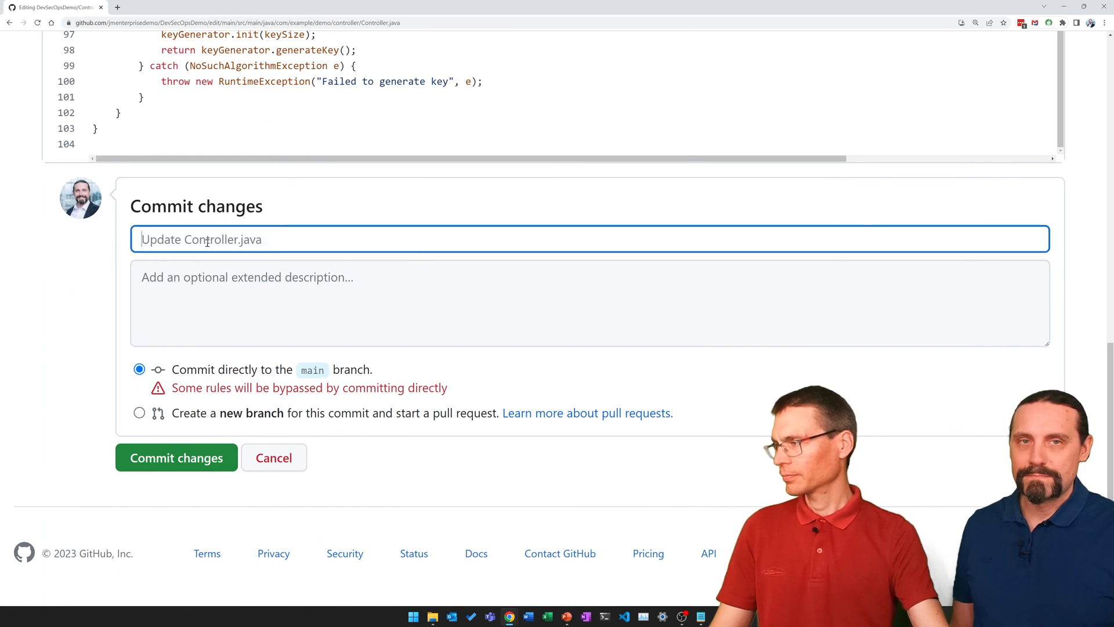
Commit the change directly to main with the message 'Fixed XSS'.
text(Fi)
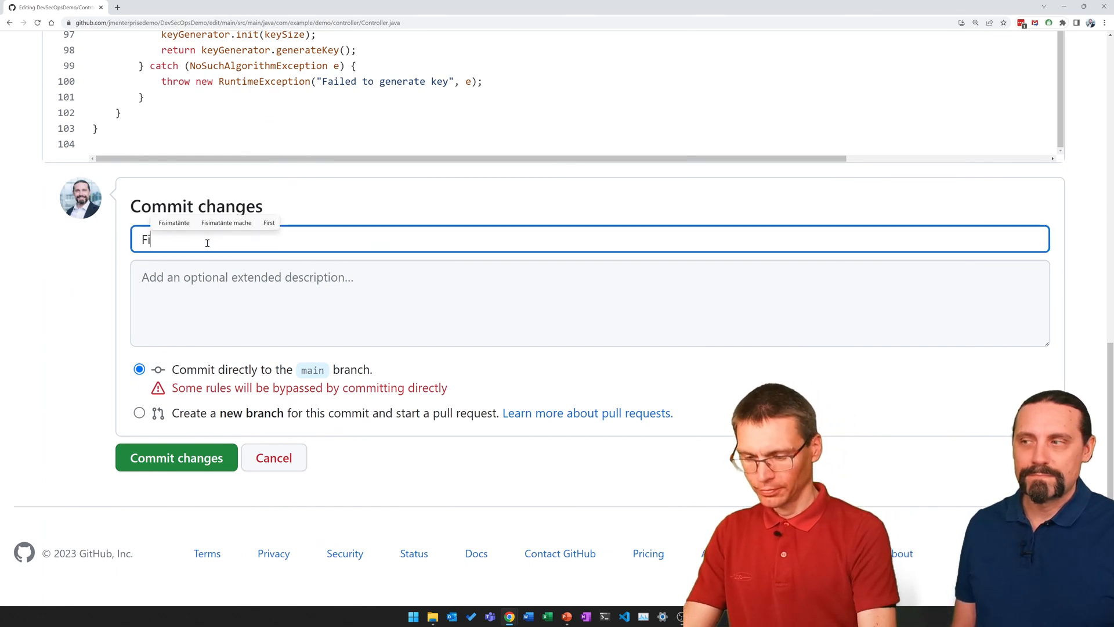
text(Fixed)
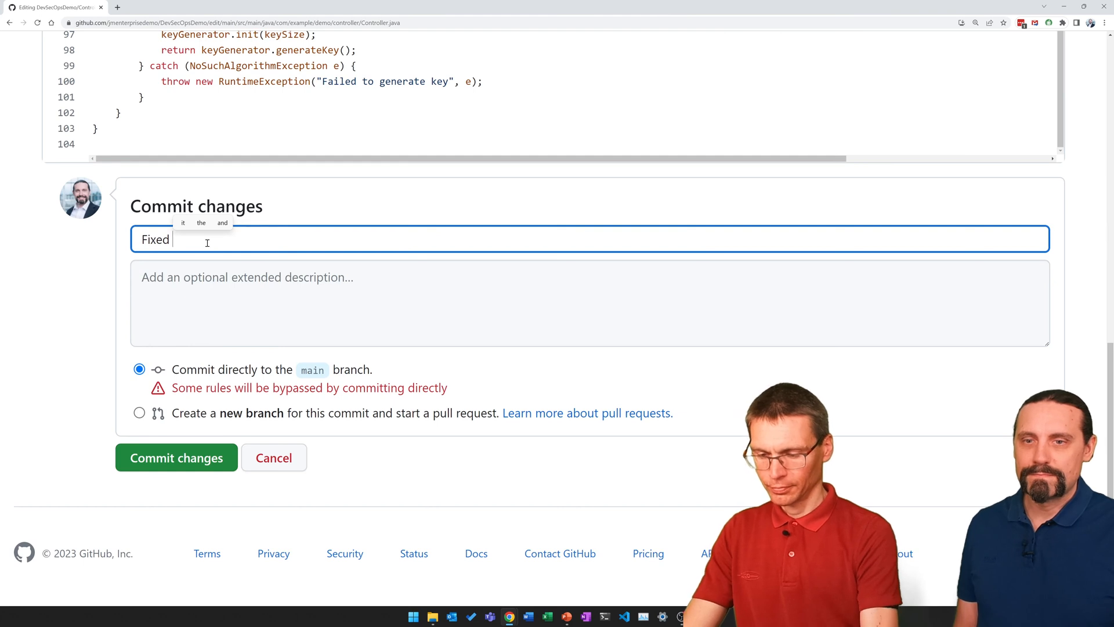
text(XSS)
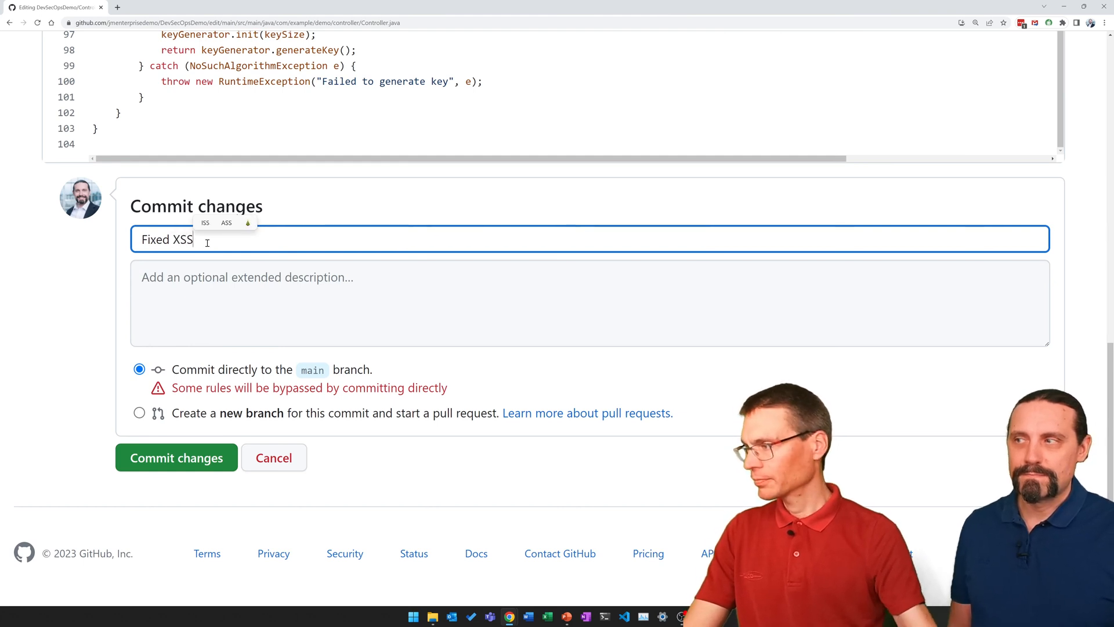
click(176, 458)
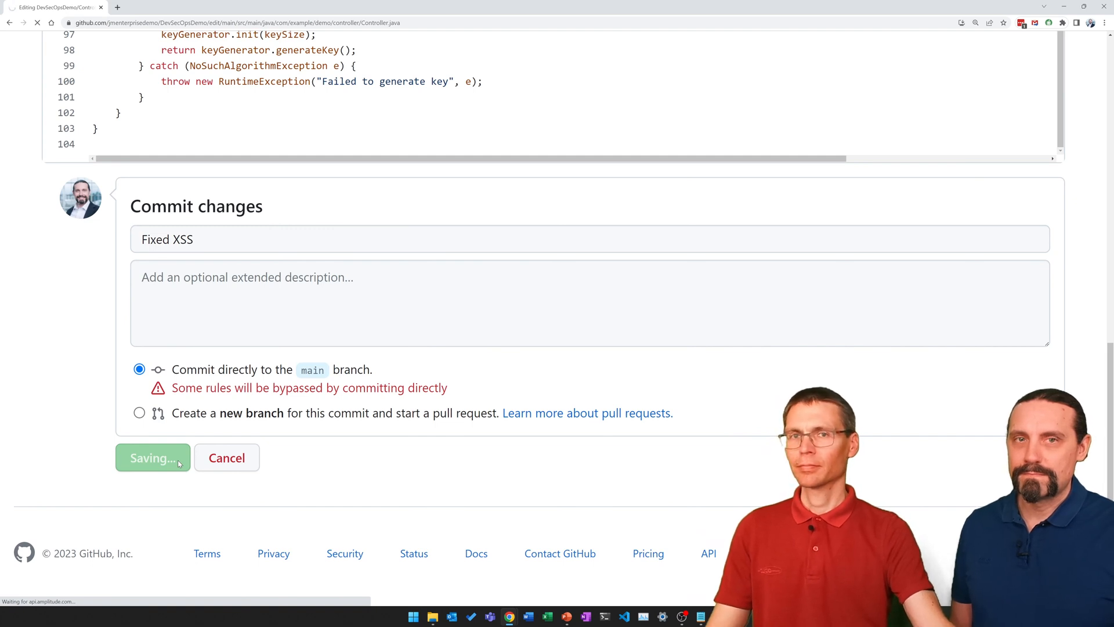
click(152, 457)
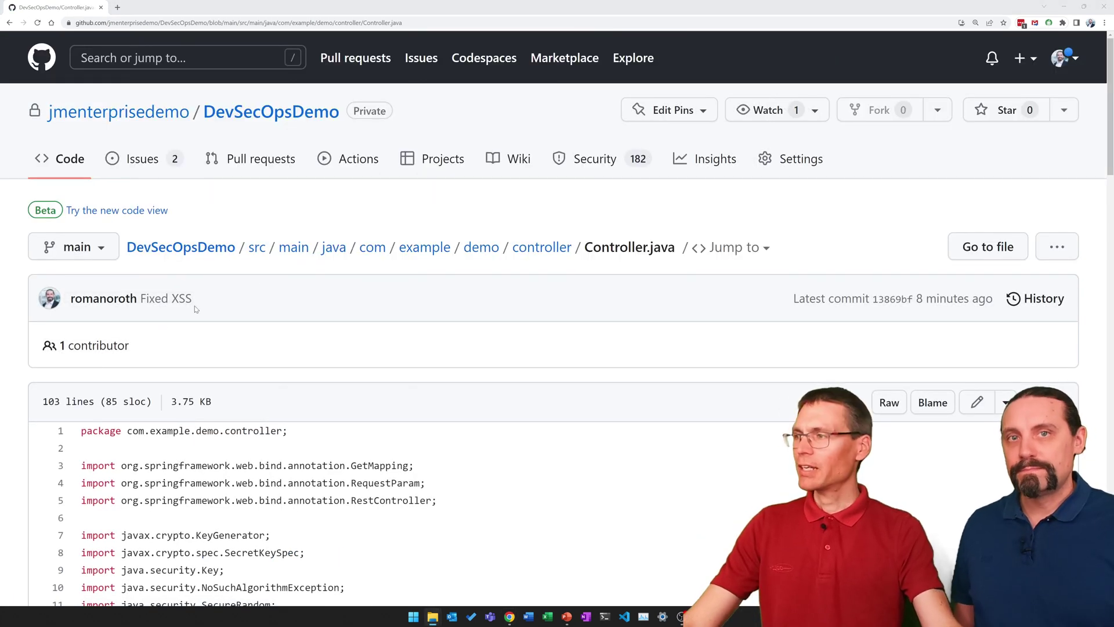
Confirm Main CI / CD Pipeline run #36 succeeded in Actions, then return to the Security overview.
click(358, 157)
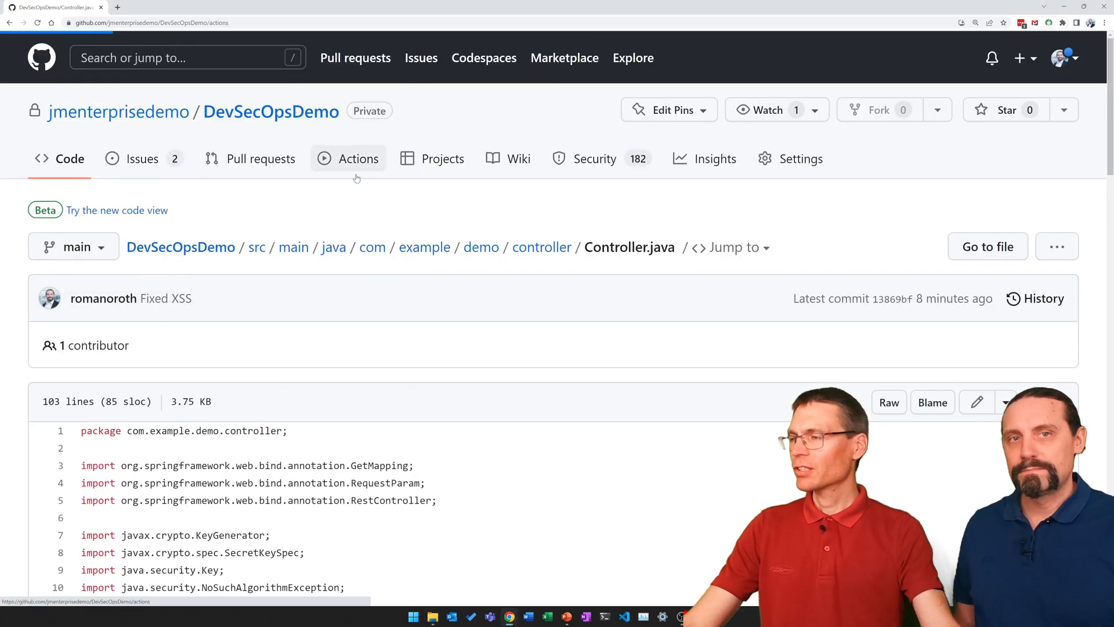
click(359, 158)
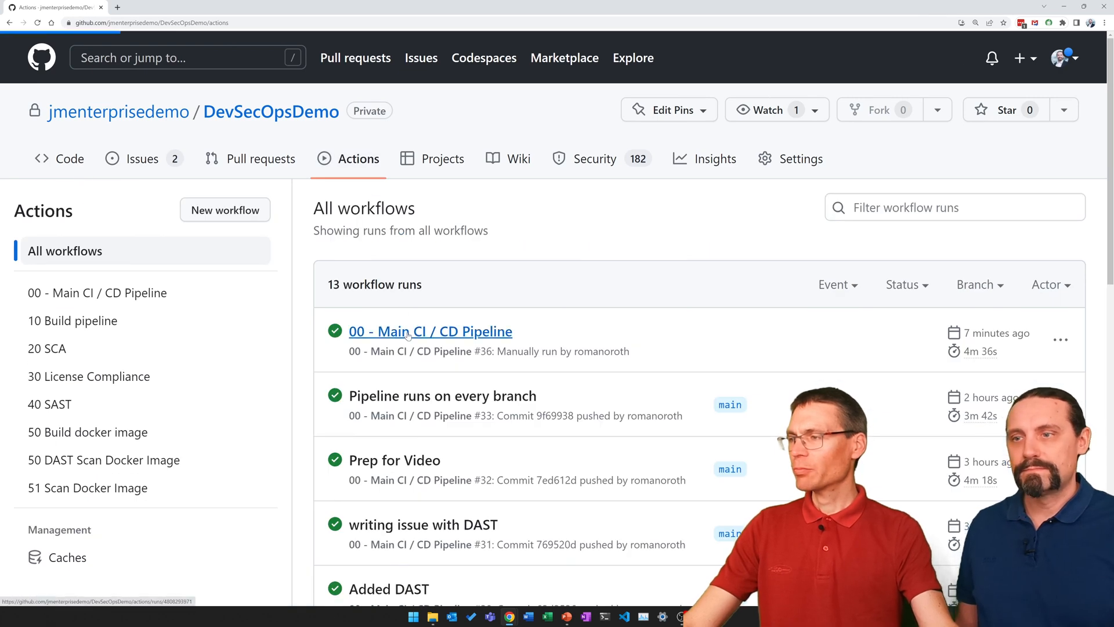
click(412, 332)
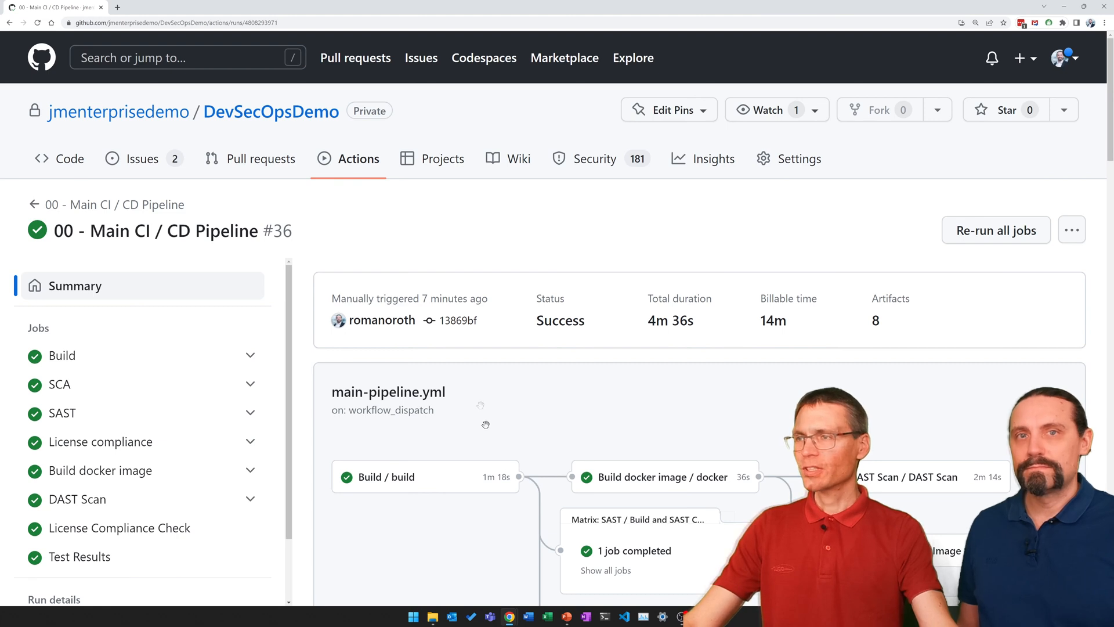
mouse_move(599, 161)
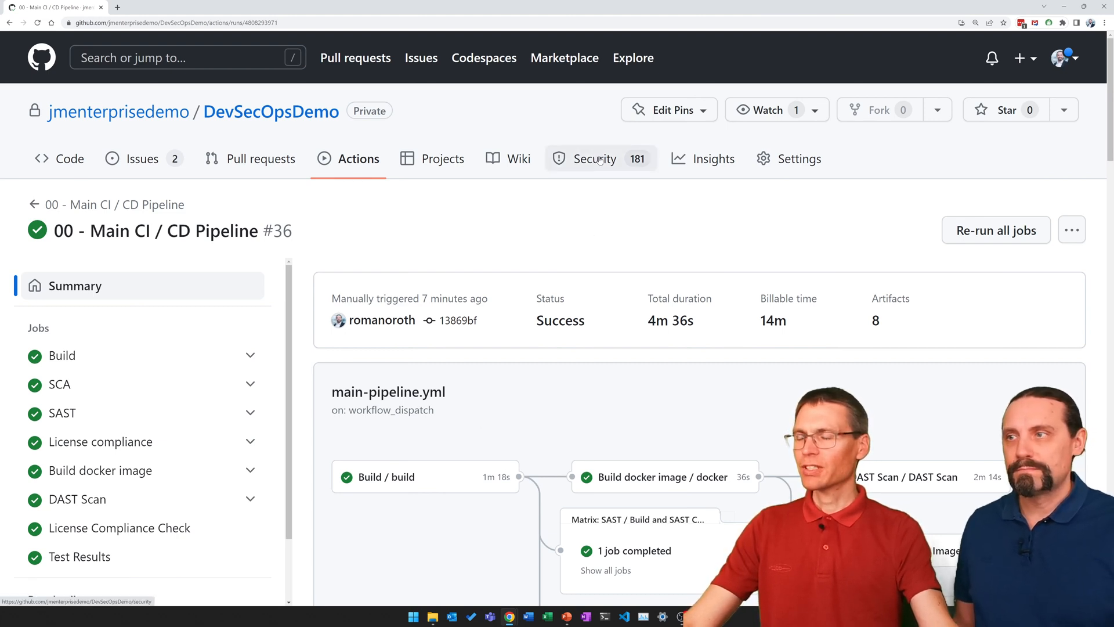
click(595, 159)
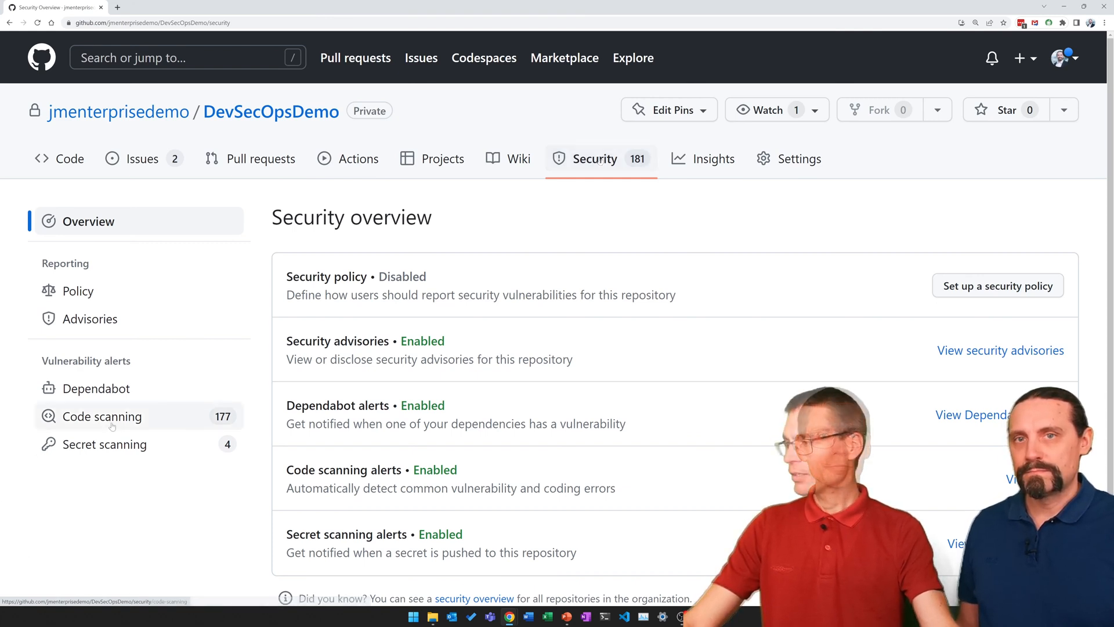
Filter closed code scanning alerts by tool CodeQL and view Cross-site scripting alert #95 marked Fixed on main.
click(102, 415)
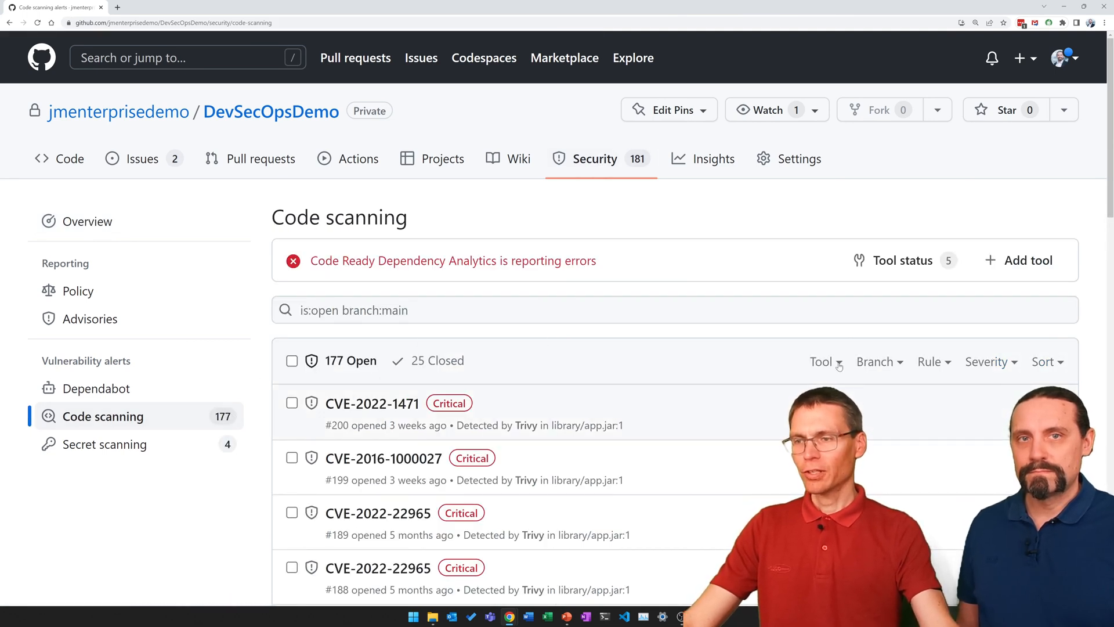
click(822, 363)
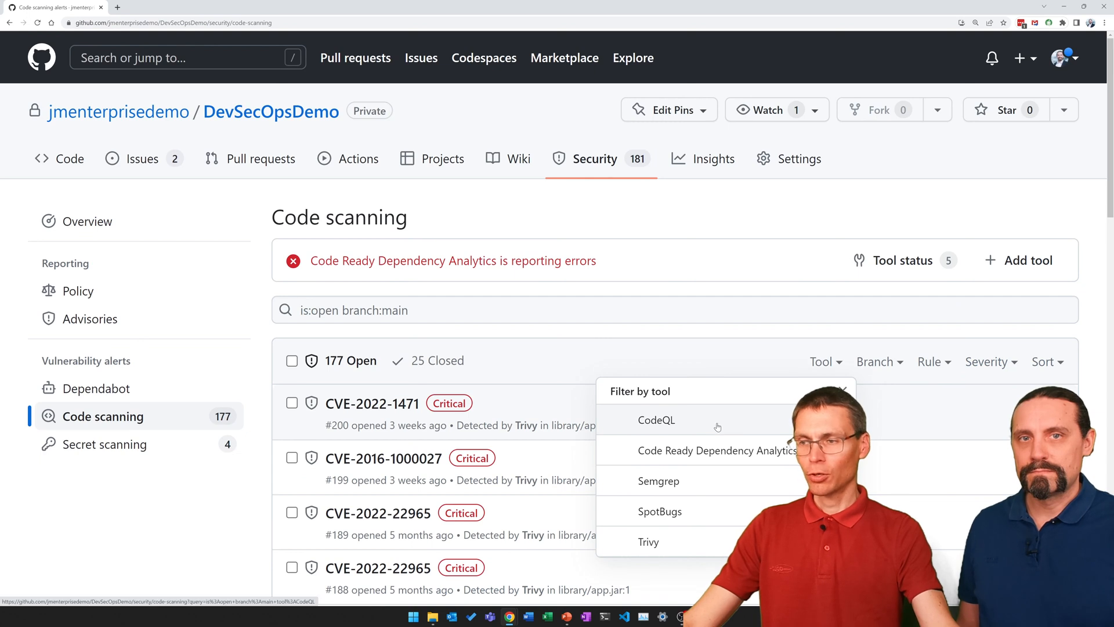
click(657, 420)
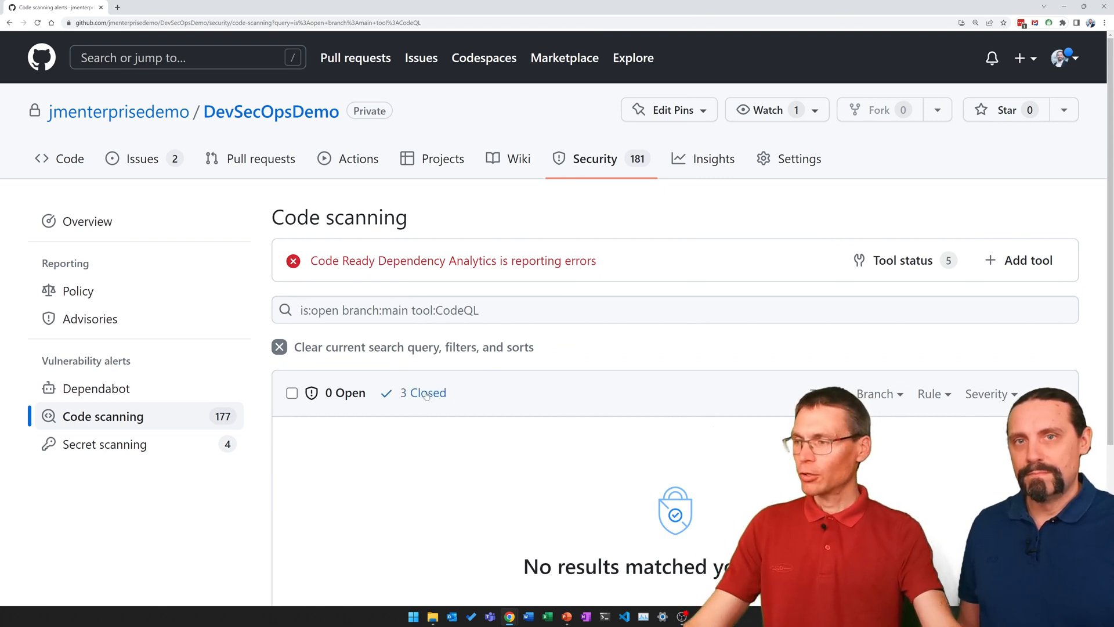
click(422, 392)
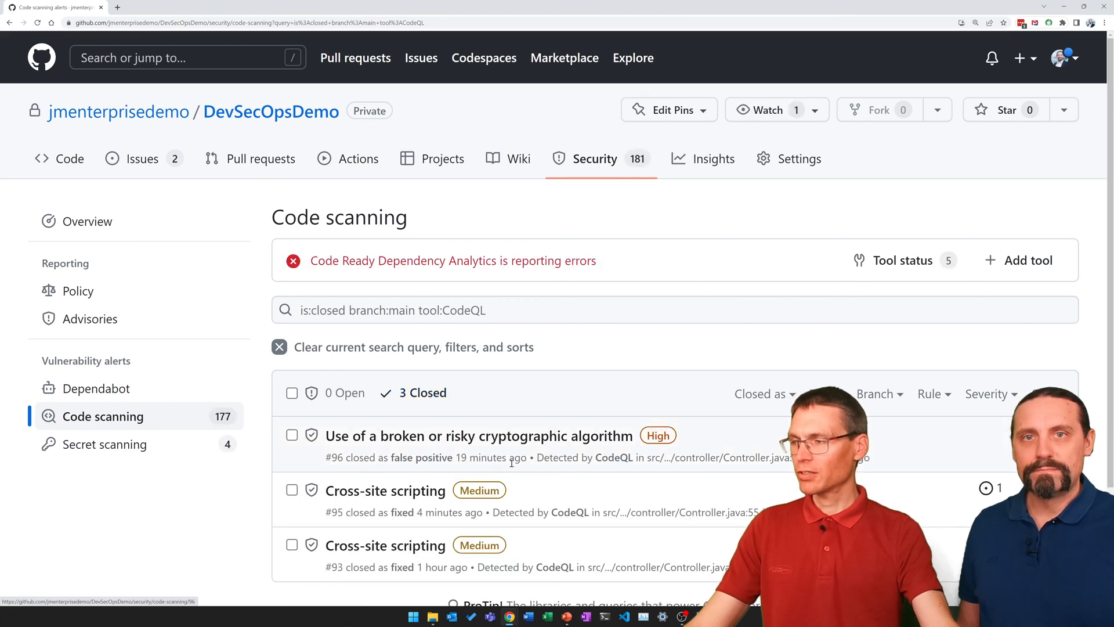
scroll(down, 3)
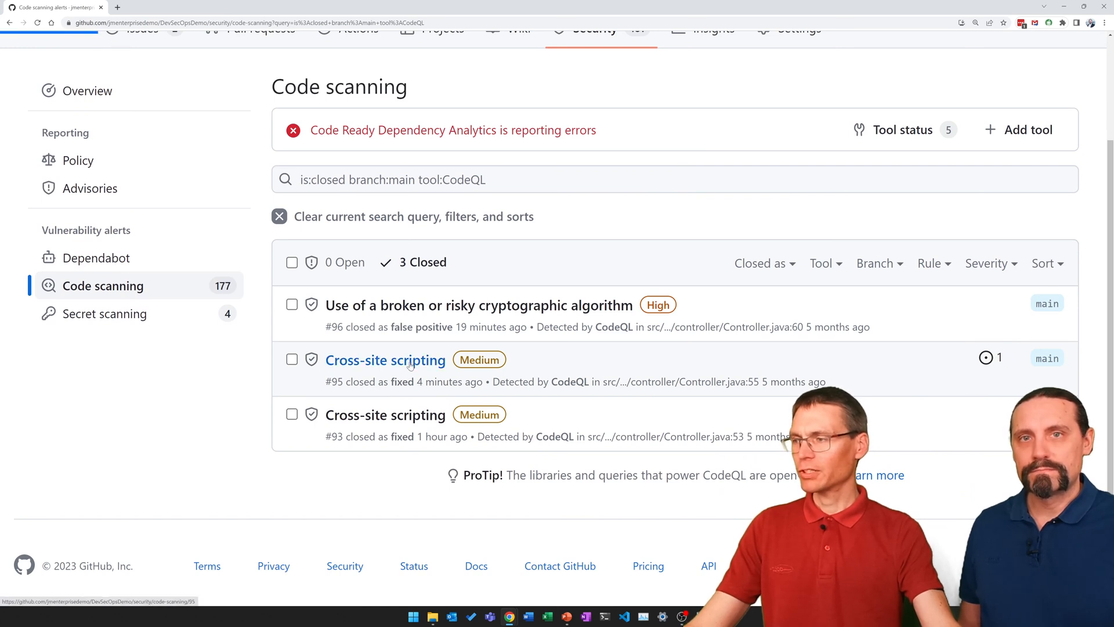
click(385, 360)
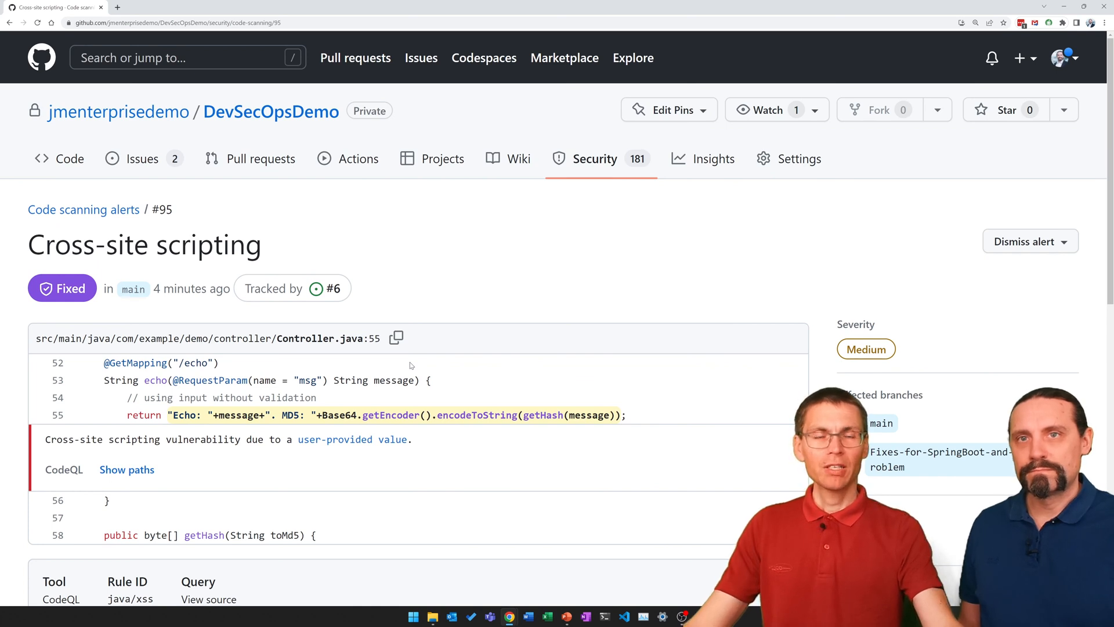
mouse_move(355, 262)
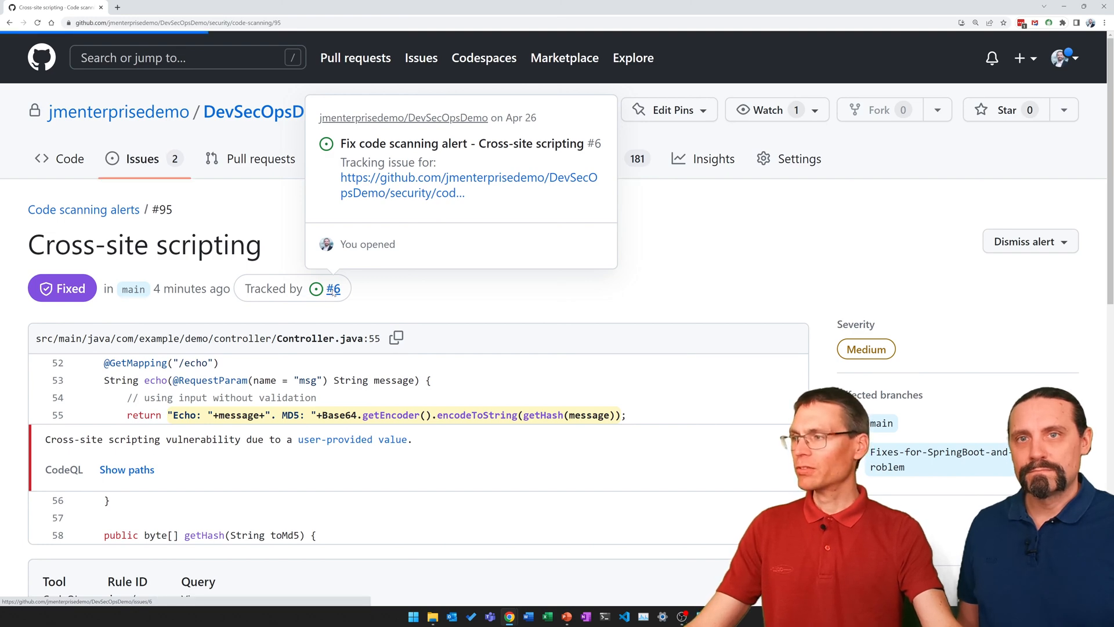
From the alert's 'Tracked by' link, close issue #6 as completed and start a follow-up comment 'don'.
click(334, 288)
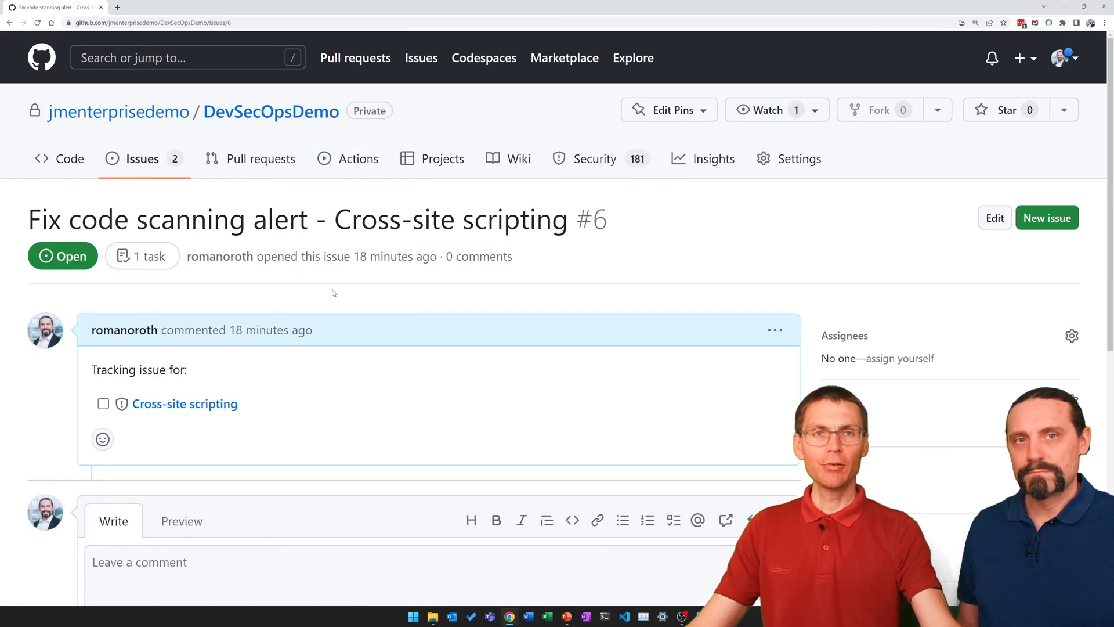
scroll(down, 3)
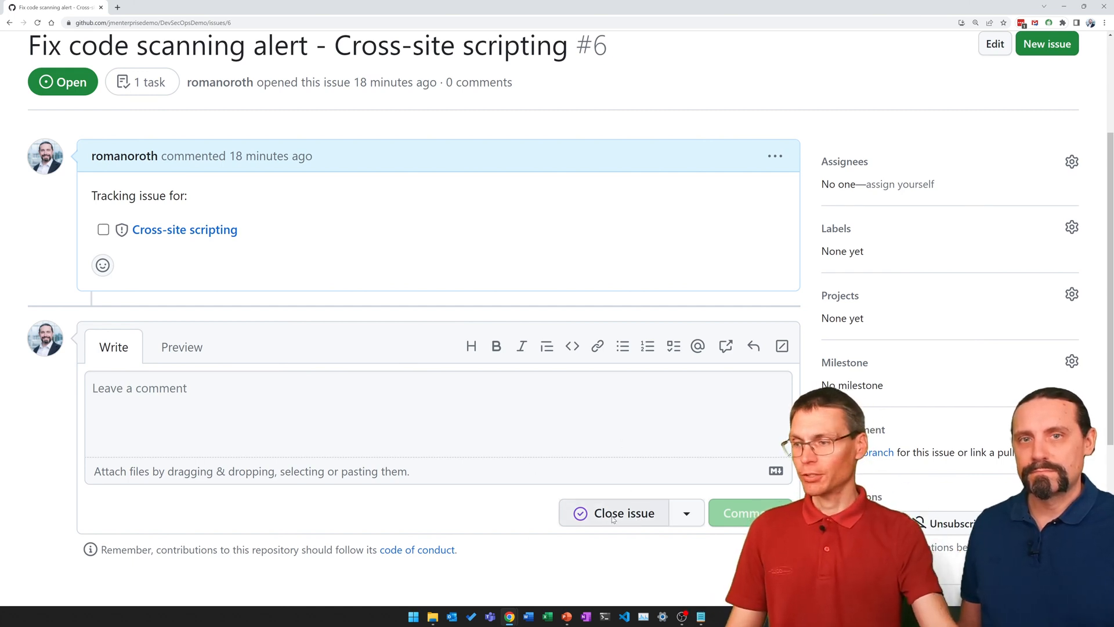
click(623, 513)
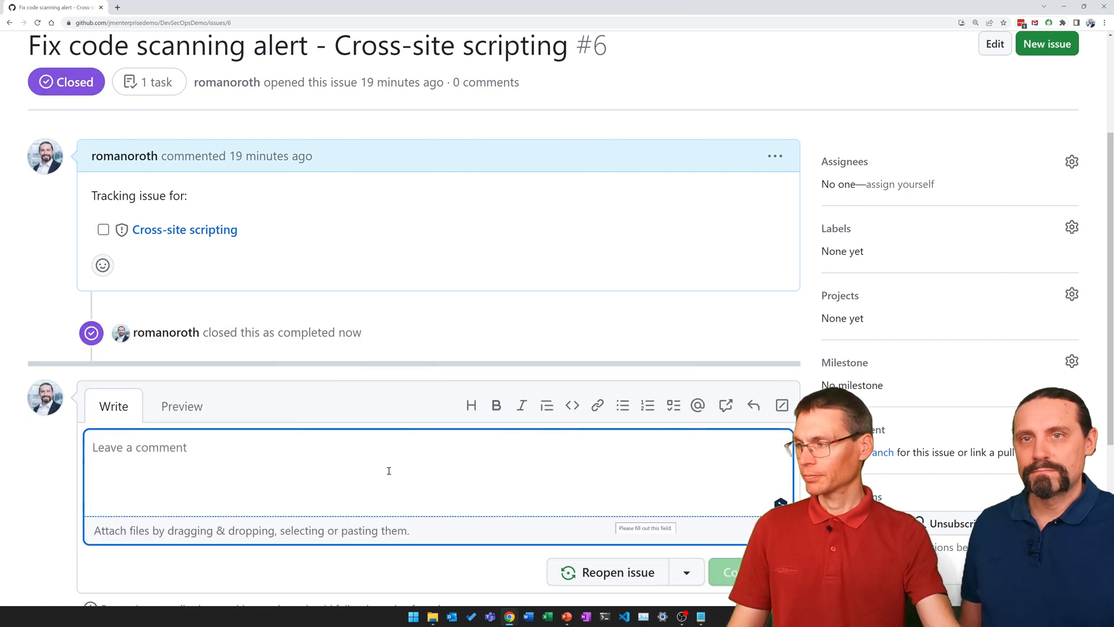
text(don)
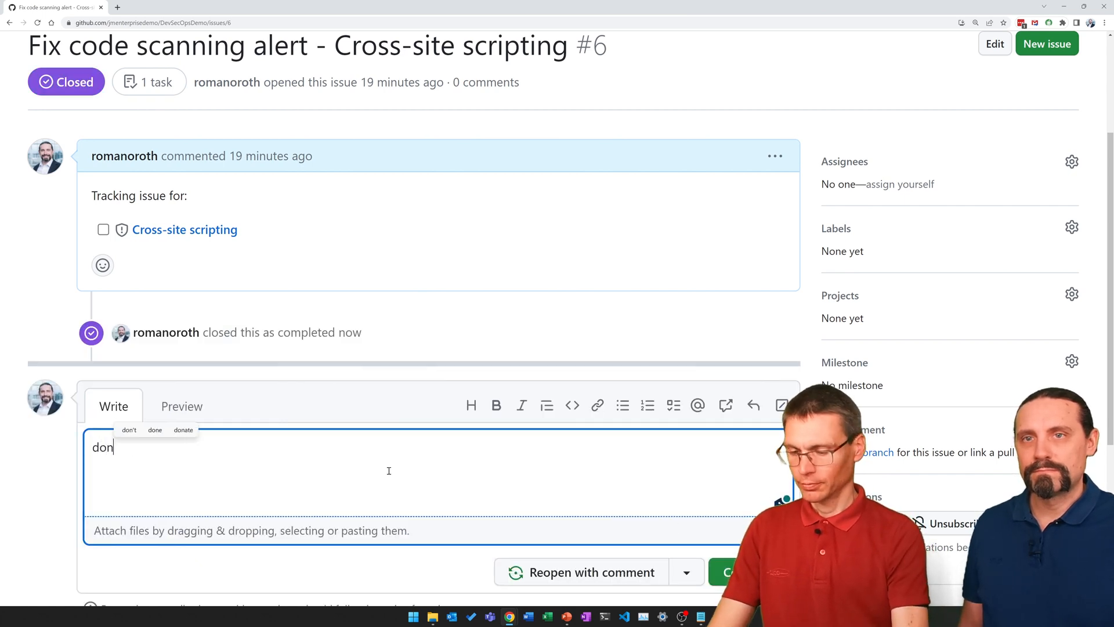